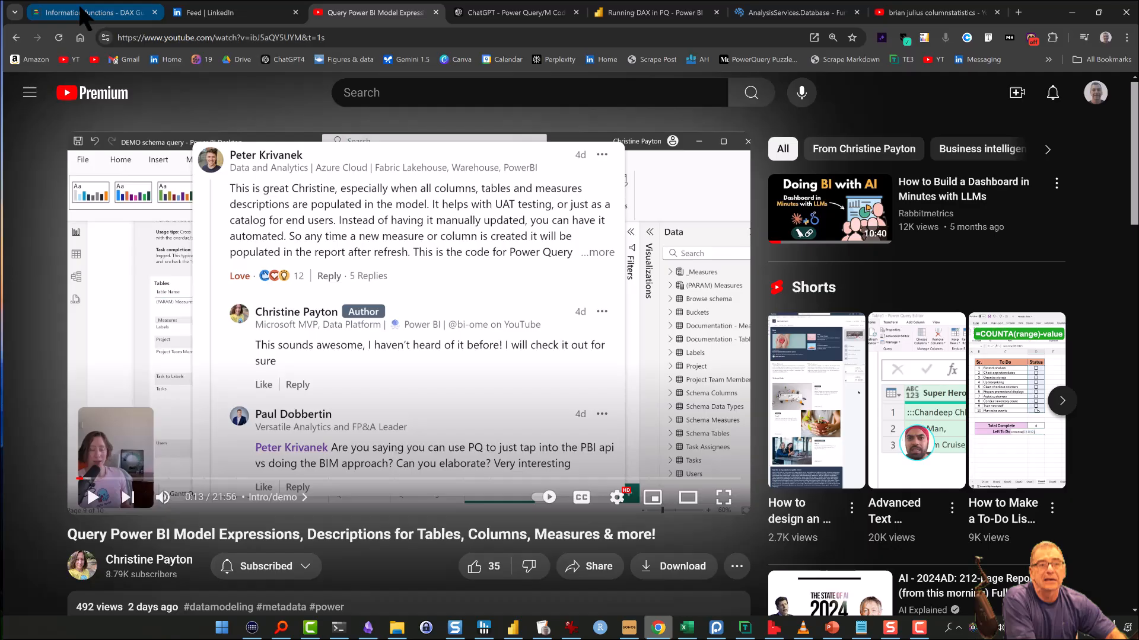
Show the DAX Guide information functions page and scroll through the INFO.* list.
{"action": "left_click", "coordinate": [86, 12]}
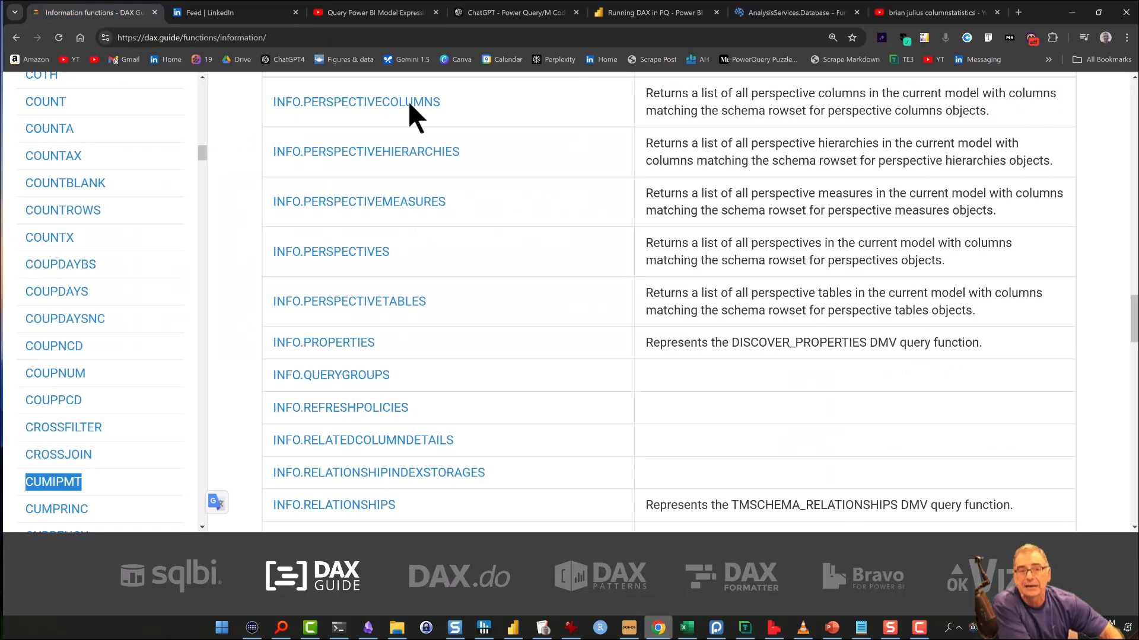
{"action": "mouse_move", "coordinate": [568, 212]}
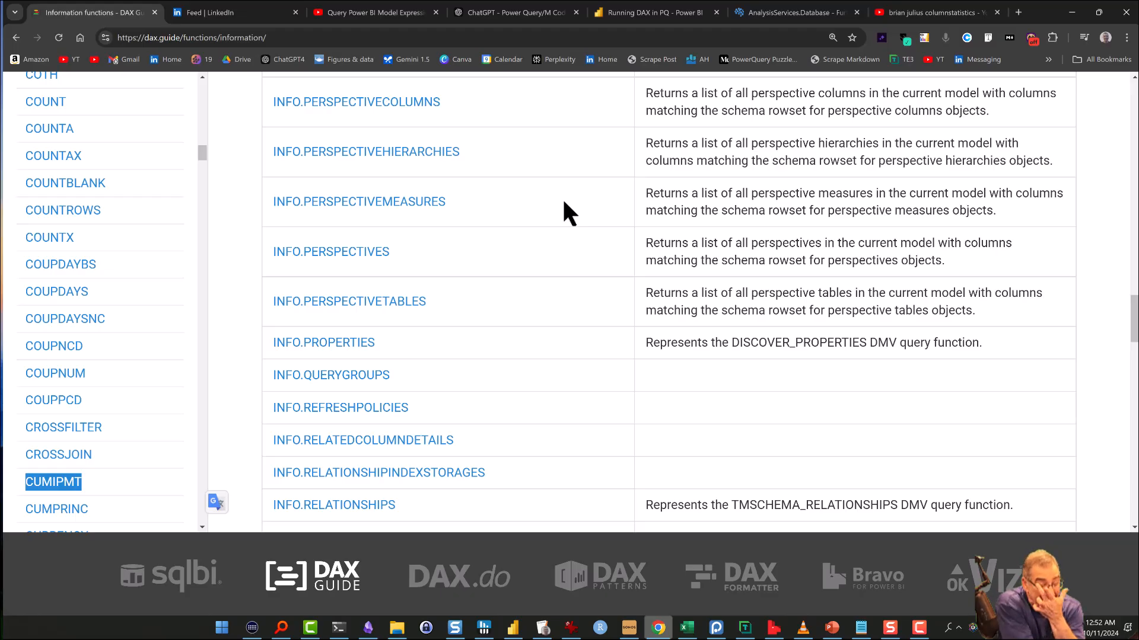
{"action": "mouse_move", "coordinate": [554, 194]}
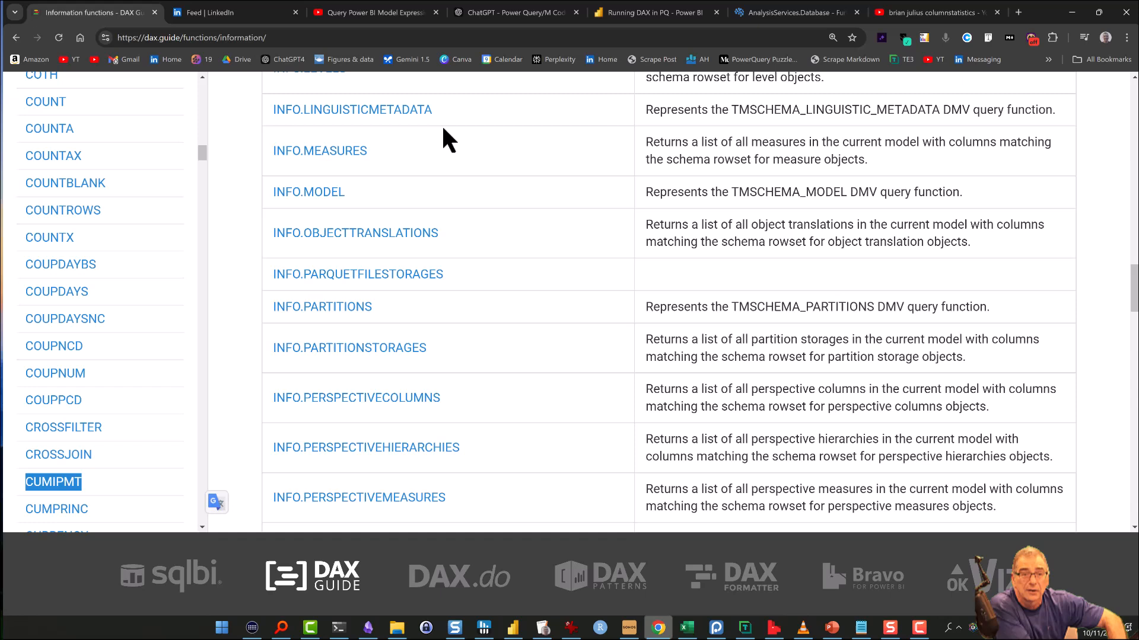
{"action": "mouse_move", "coordinate": [319, 151]}
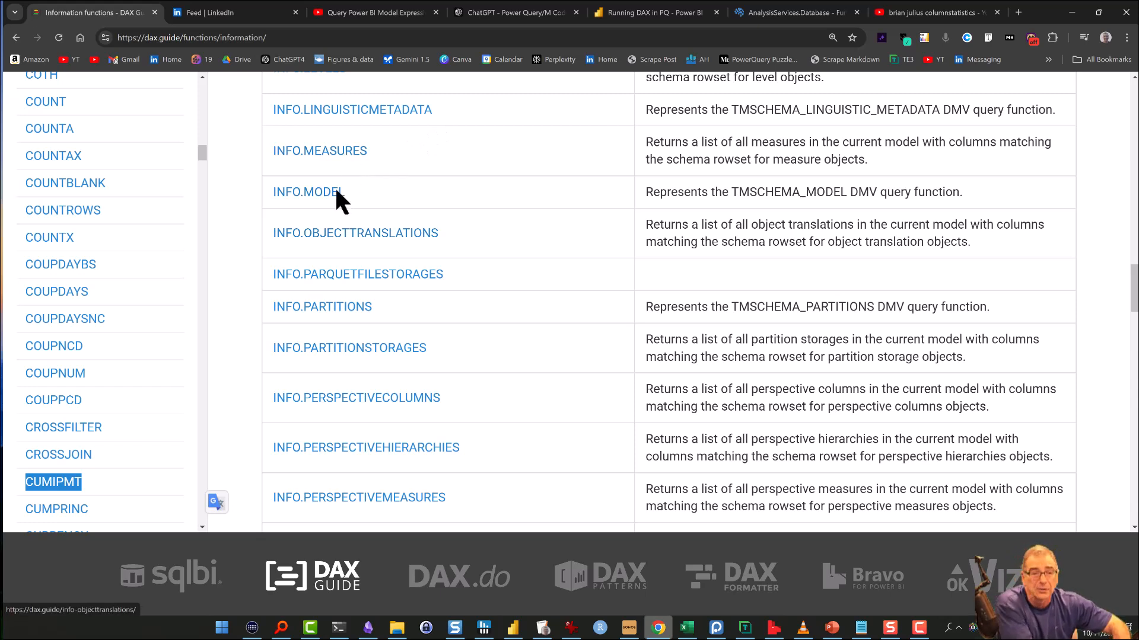
{"action": "scroll", "scroll_direction": "down", "scroll_amount": 3}
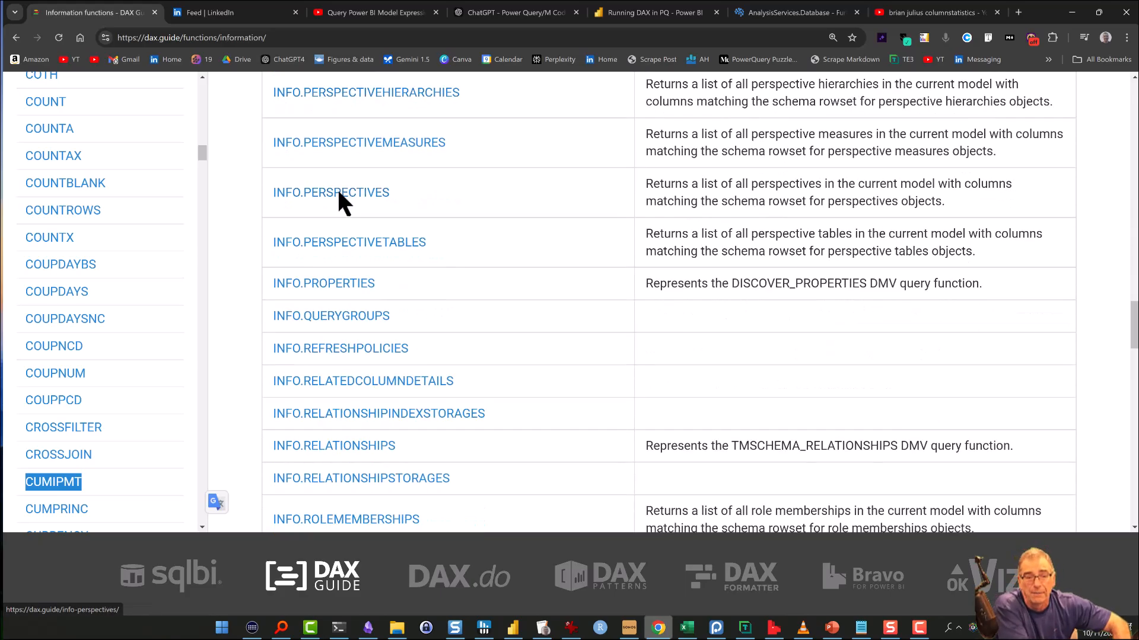
{"action": "mouse_move", "coordinate": [494, 309]}
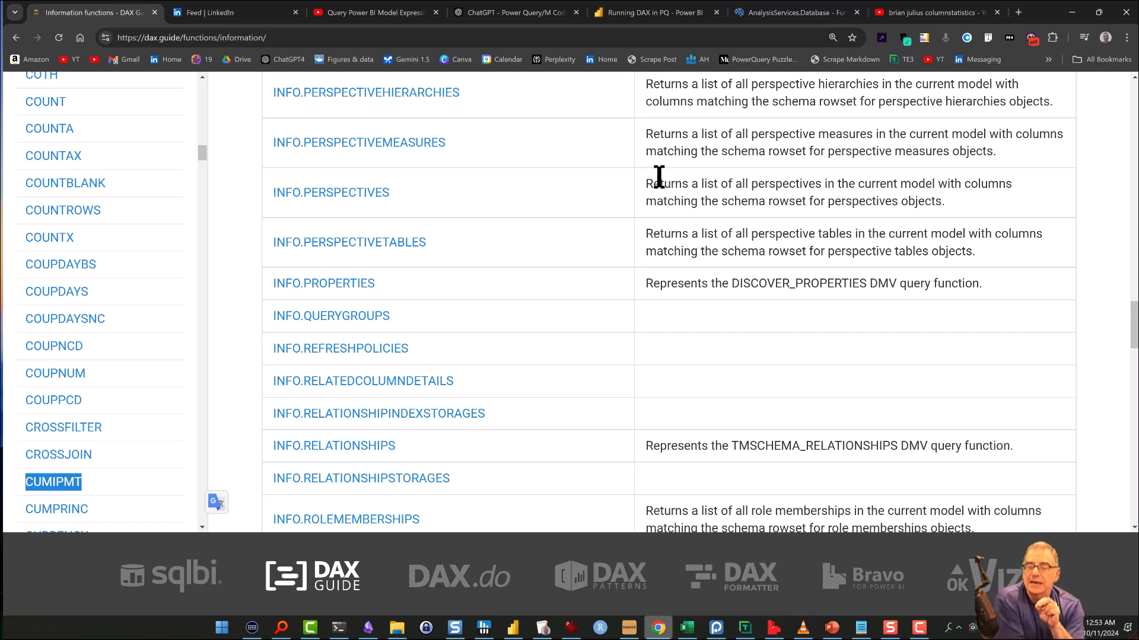
{"action": "mouse_move", "coordinate": [662, 192]}
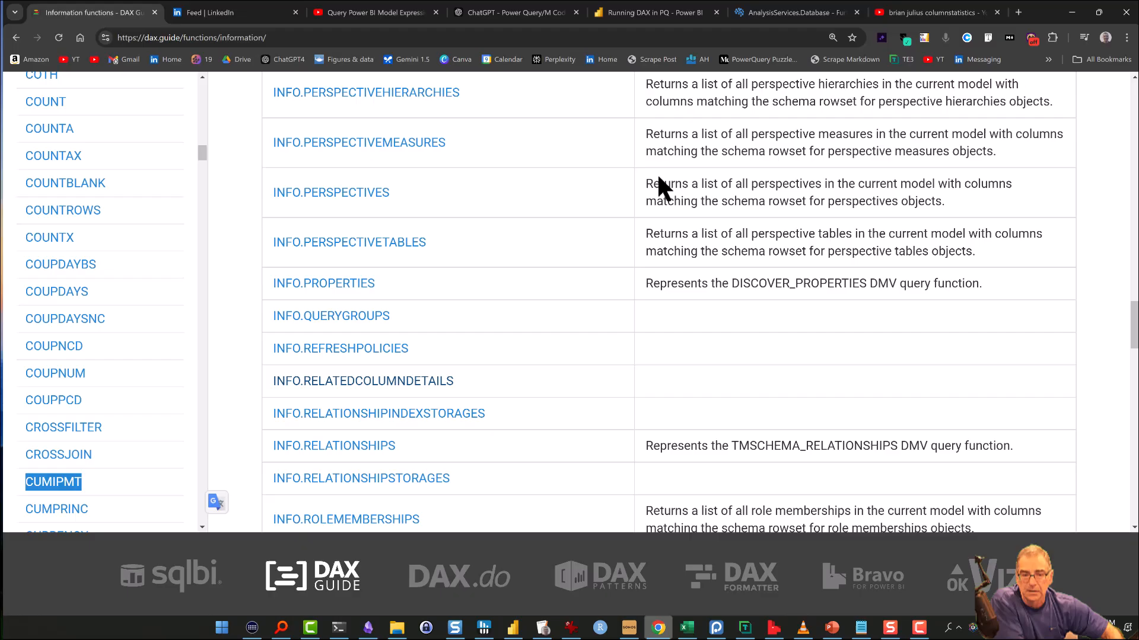
{"action": "mouse_move", "coordinate": [363, 380]}
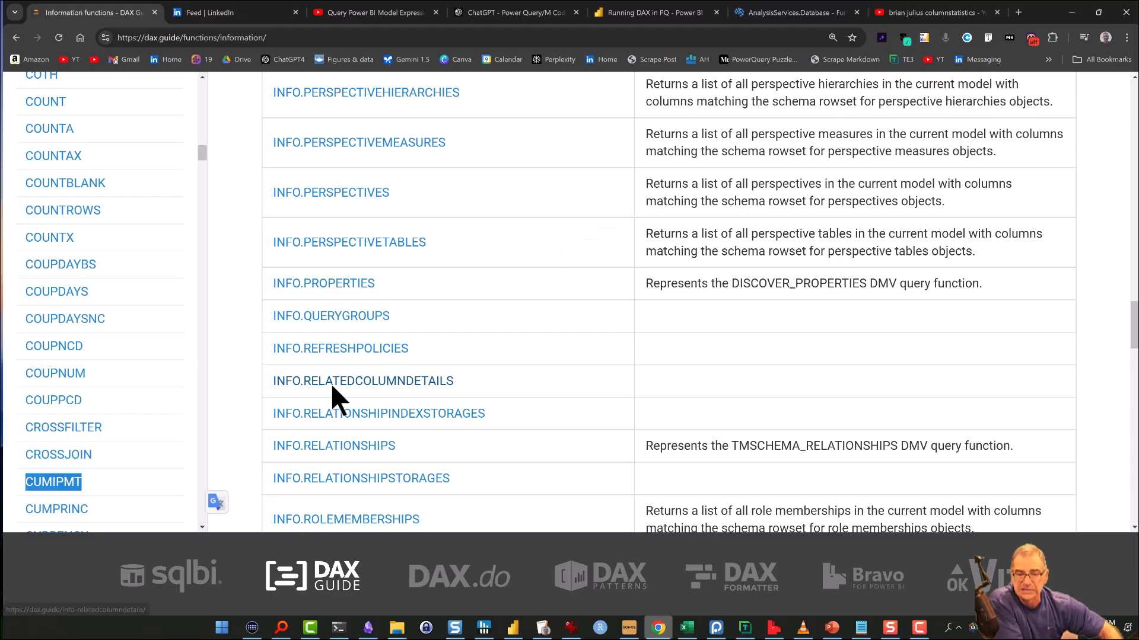
{"action": "mouse_move", "coordinate": [744, 232]}
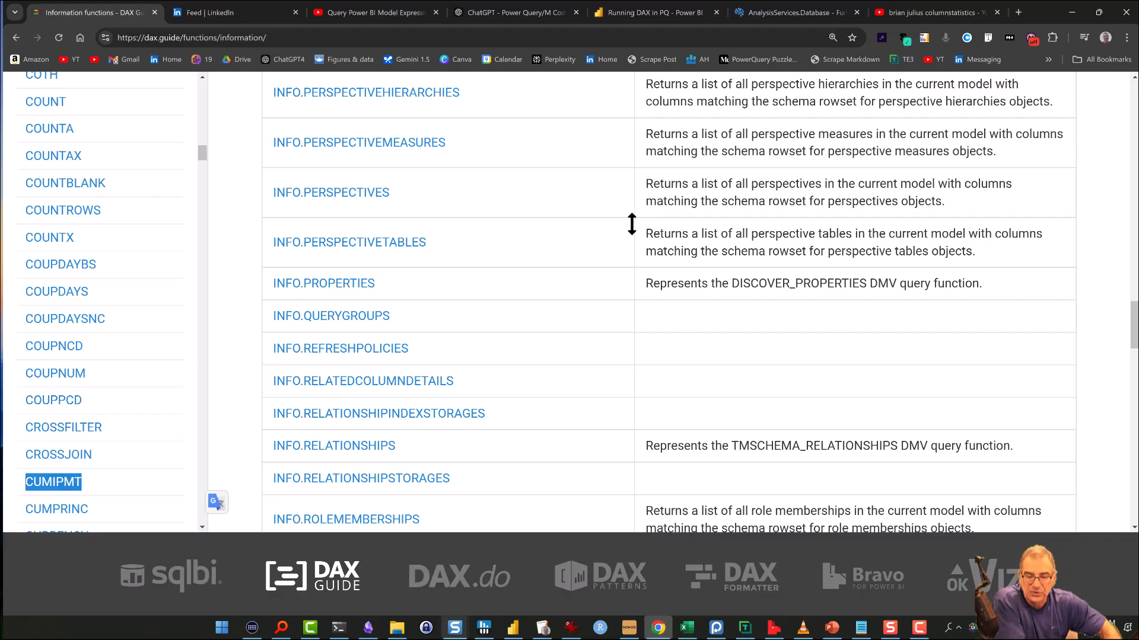
{"action": "mouse_move", "coordinate": [631, 234]}
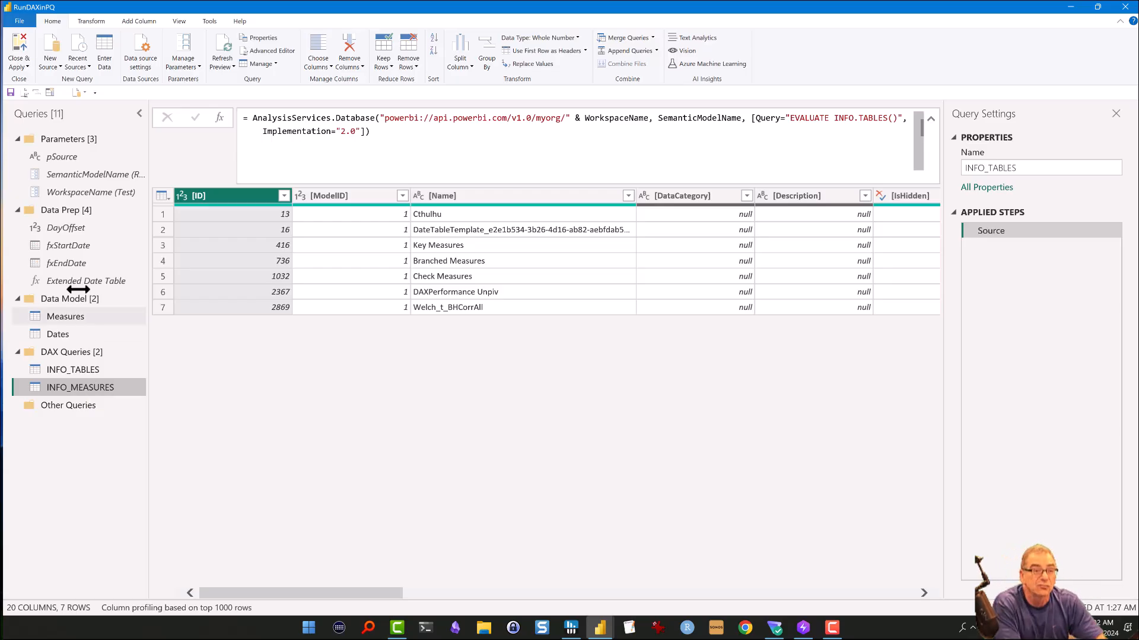
Check WorkspaceName is 'Test' and SemanticModelName is 'Running DAX in PQ', then select INFO_MEASURES.
{"action": "left_click", "coordinate": [91, 192]}
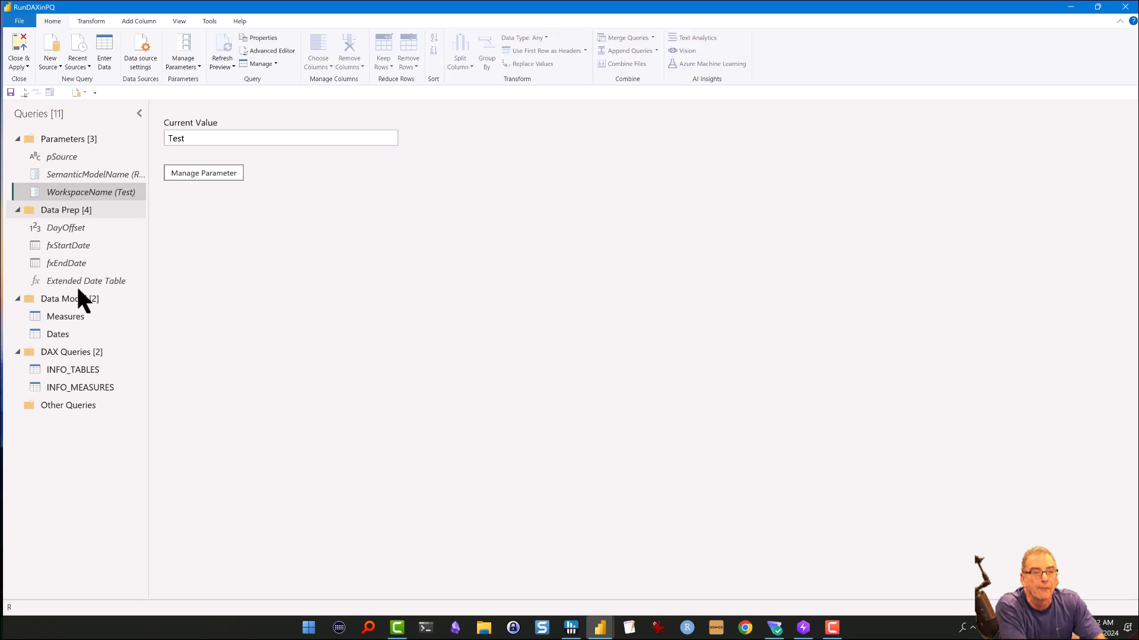
{"action": "mouse_move", "coordinate": [91, 192]}
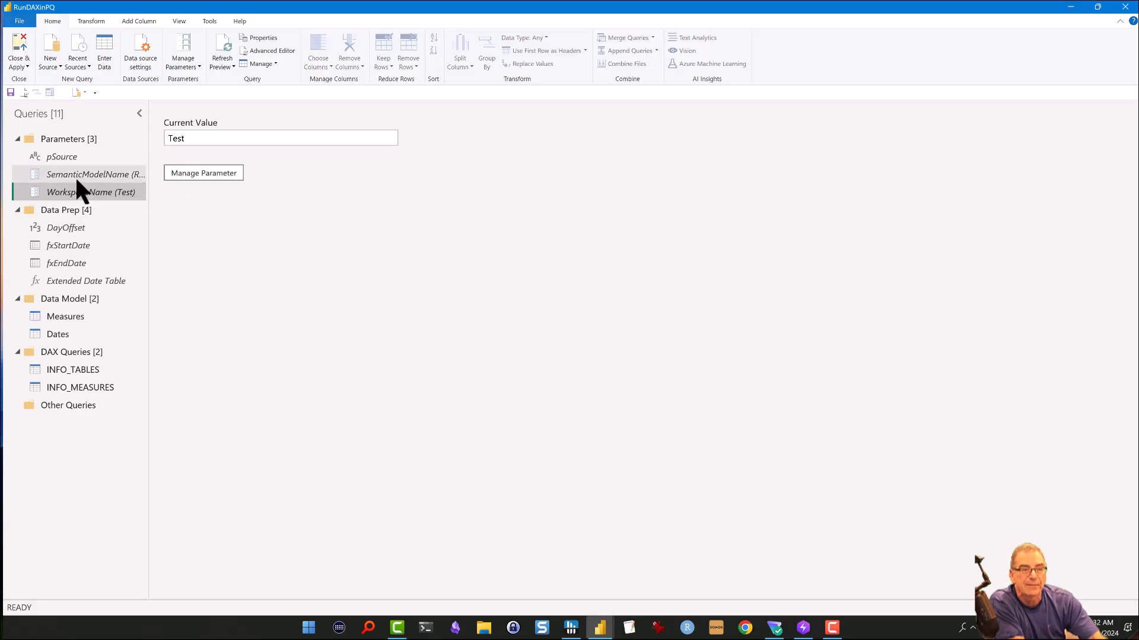
{"action": "left_click", "coordinate": [96, 174]}
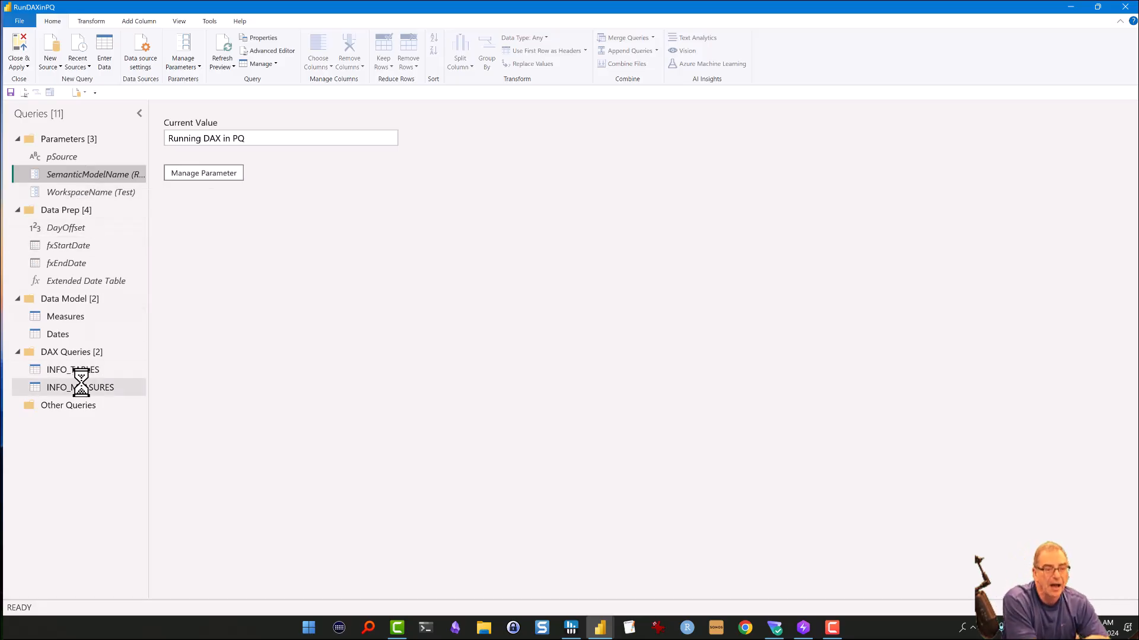
{"action": "left_click", "coordinate": [80, 387]}
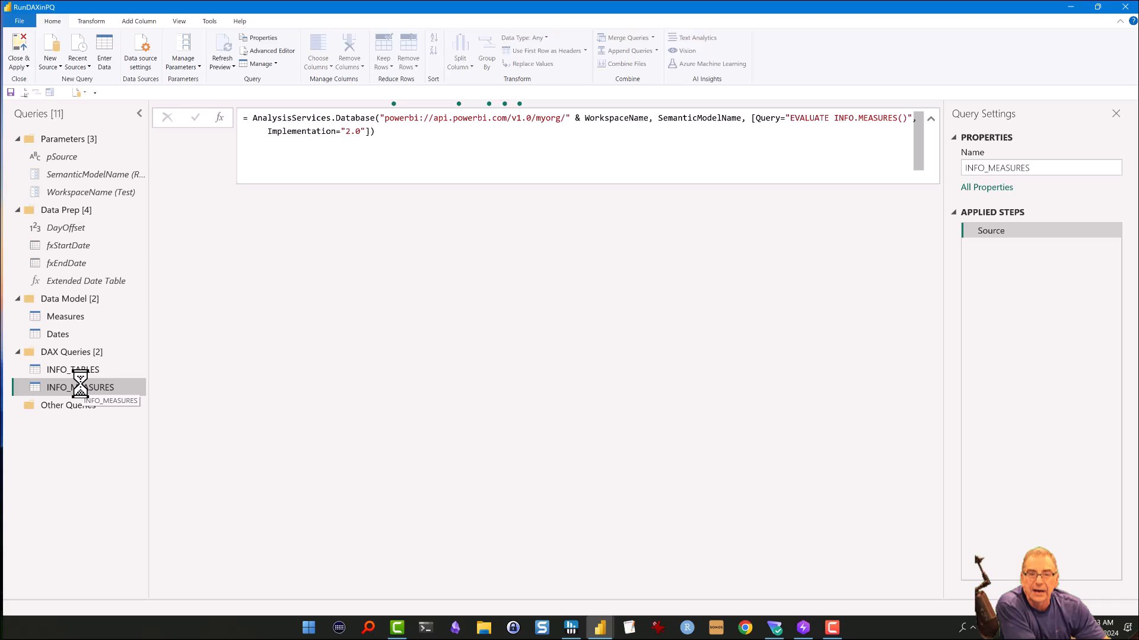
Load the INFO_MEASURES preview showing 27 measure rows and bring up its context menu.
{"action": "left_click", "coordinate": [80, 386]}
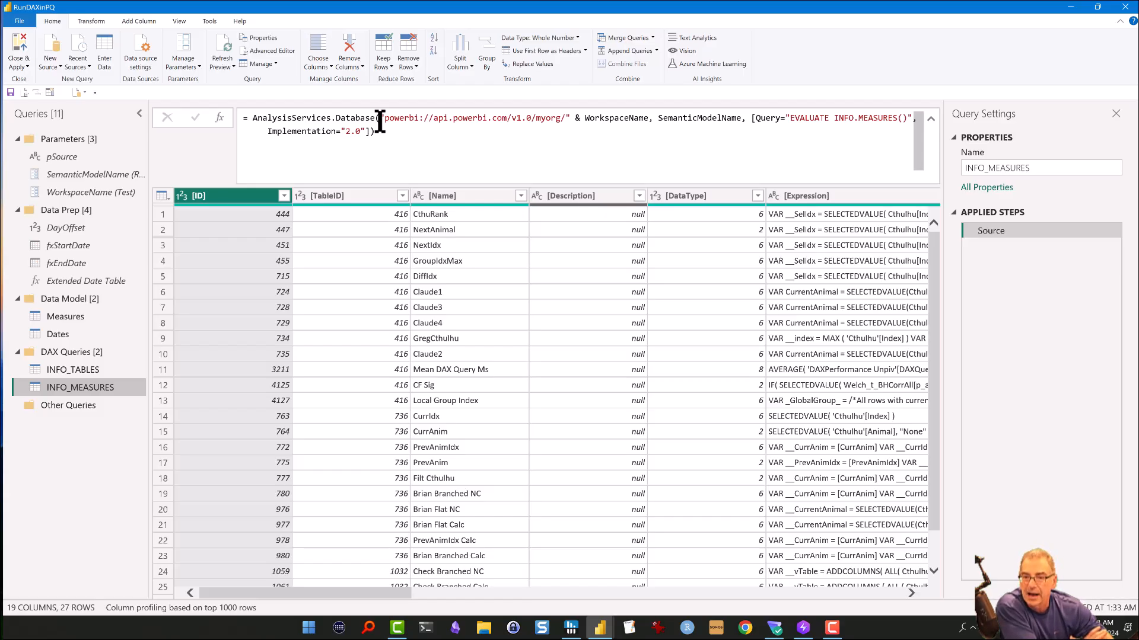
{"action": "mouse_move", "coordinate": [660, 124]}
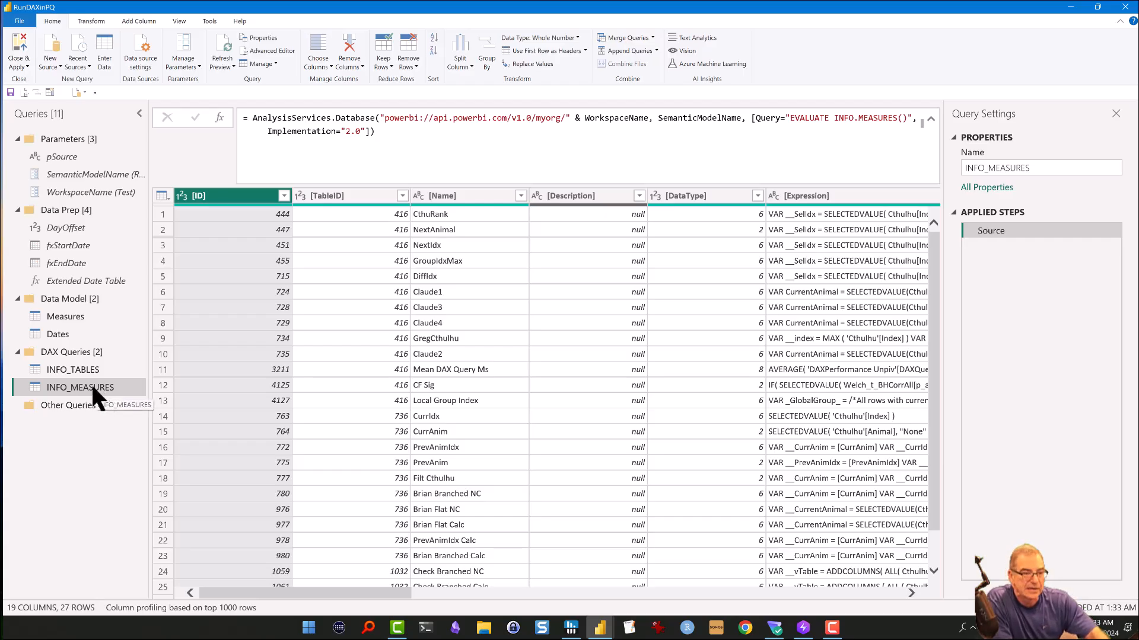
{"action": "right_click", "coordinate": [80, 386]}
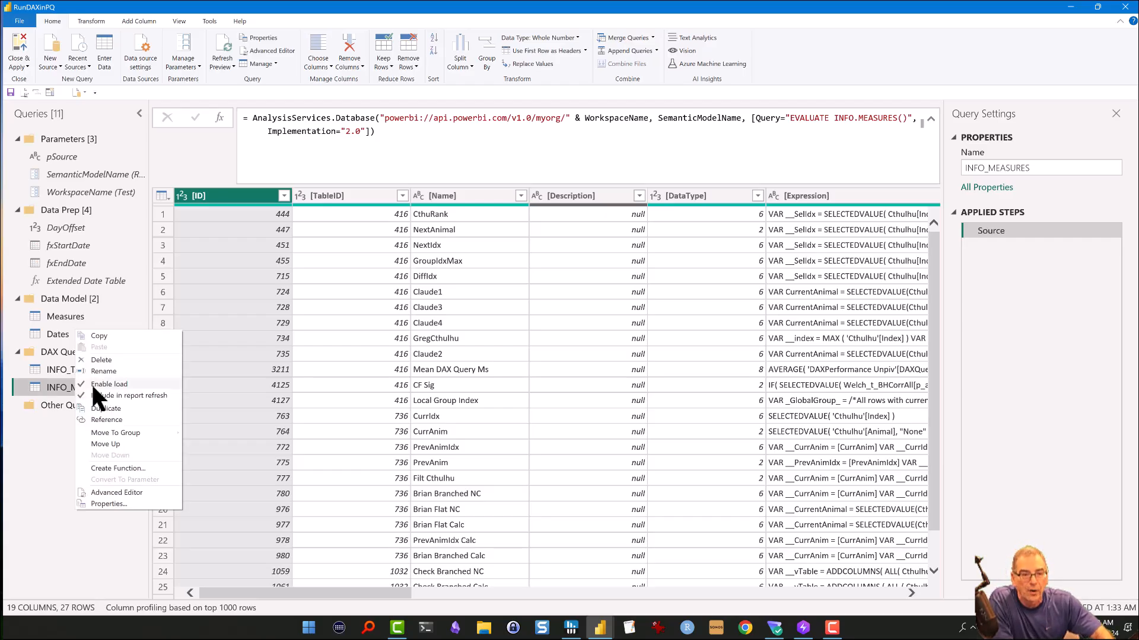
Duplicate INFO_MEASURES, rename the copy INFO_QUERYGROUPS and start editing its formula.
{"action": "left_click", "coordinate": [115, 431]}
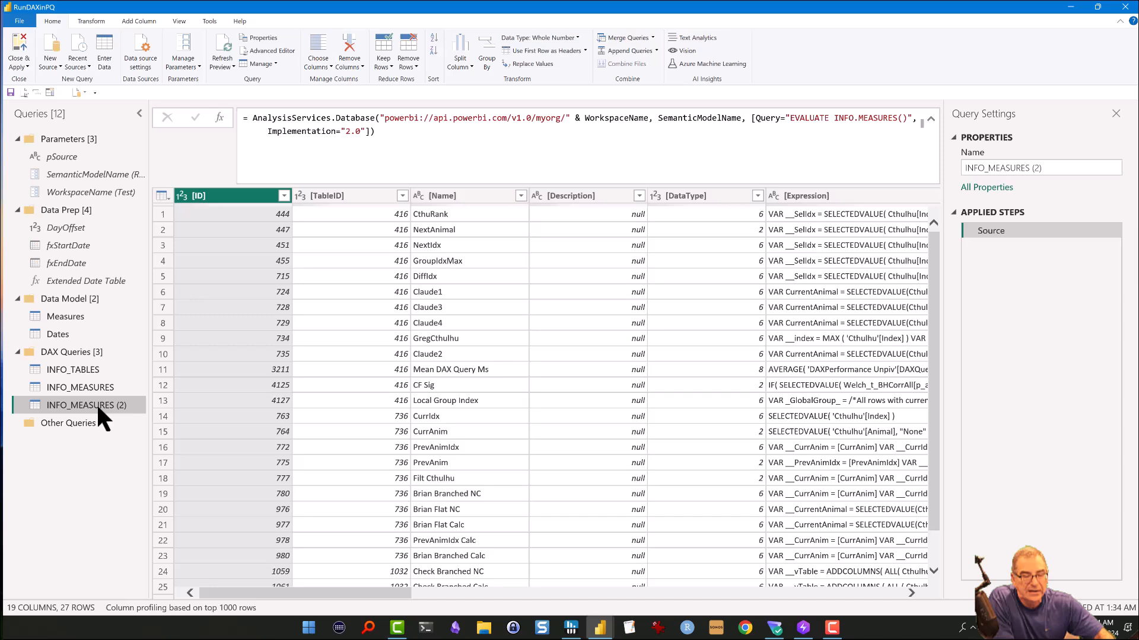
{"action": "double_click", "coordinate": [83, 404]}
{"action": "type", "text": "INFO_QUERYGROUPS"}
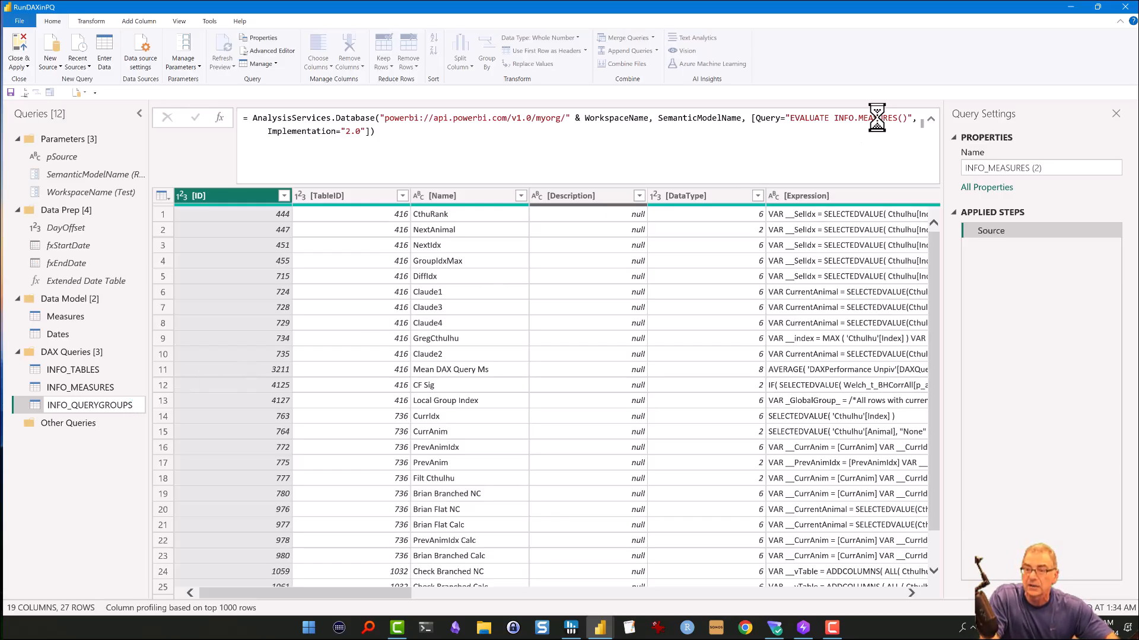
{"action": "left_click", "coordinate": [91, 404]}
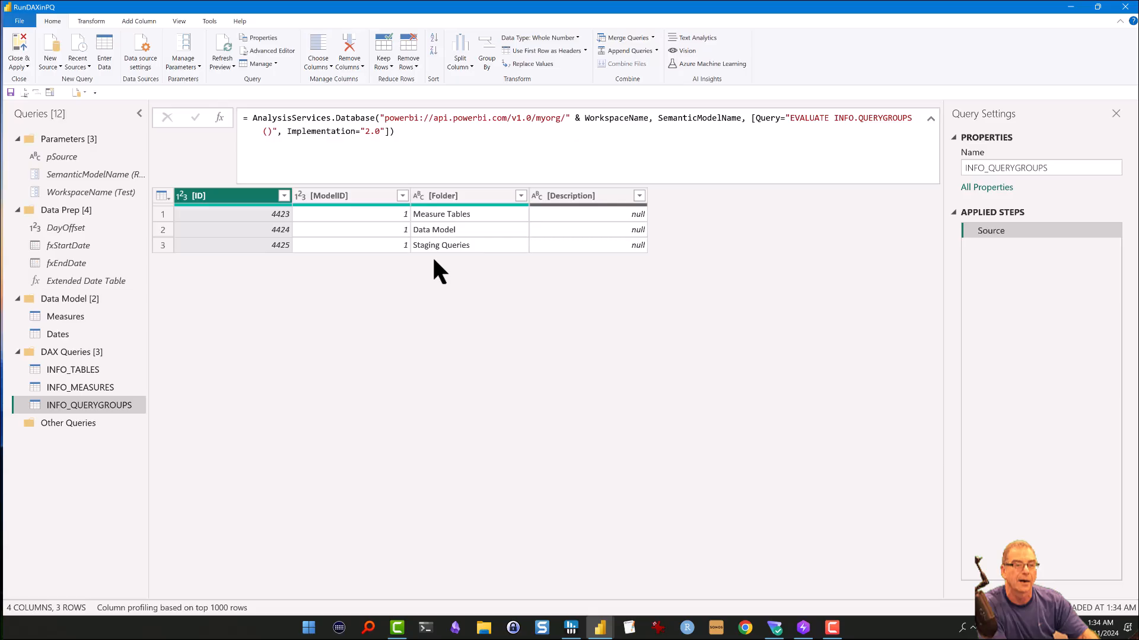
{"action": "mouse_move", "coordinate": [418, 281]}
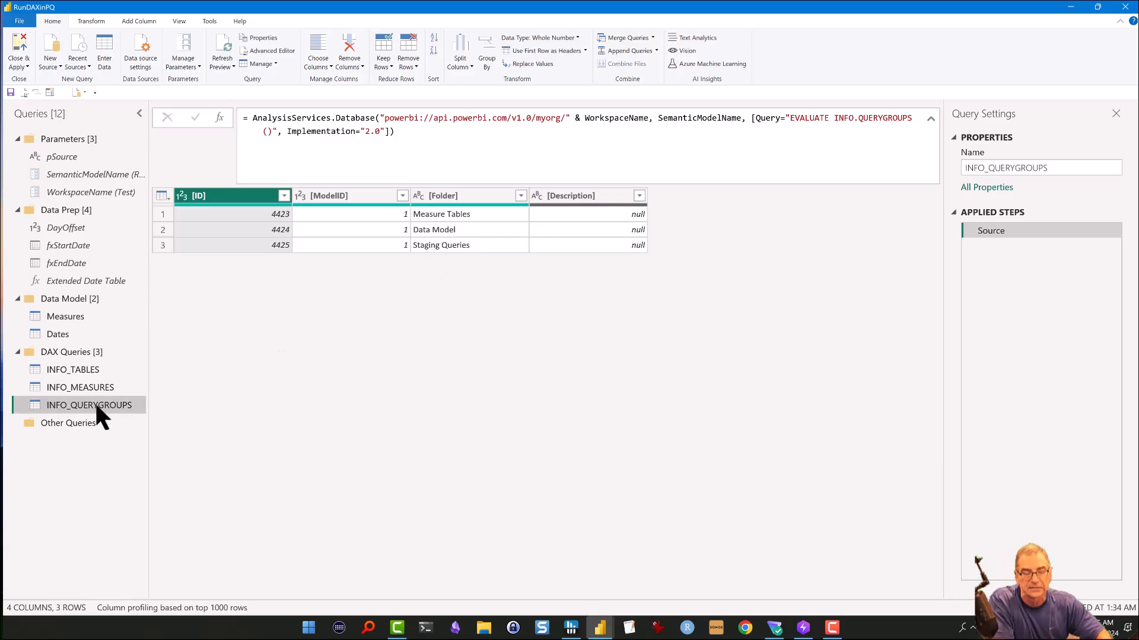
Duplicate INFO_QUERYGROUPS to create INFO_QUERYGROUPS (2) and select the copy.
{"action": "right_click", "coordinate": [89, 405]}
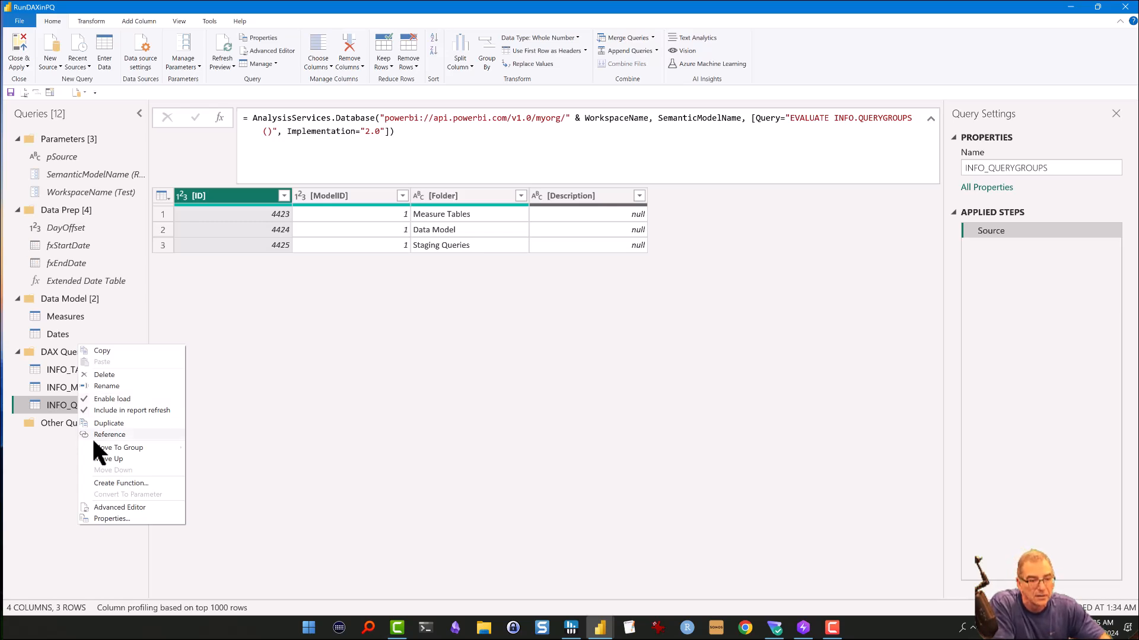
{"action": "left_click", "coordinate": [107, 423]}
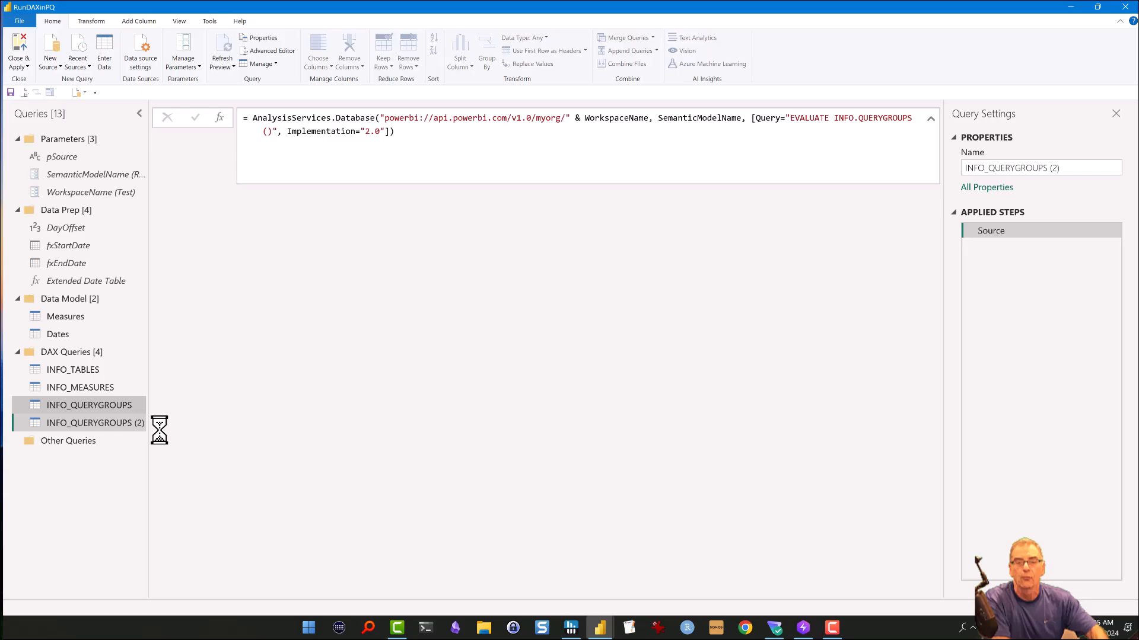
{"action": "left_click", "coordinate": [94, 422]}
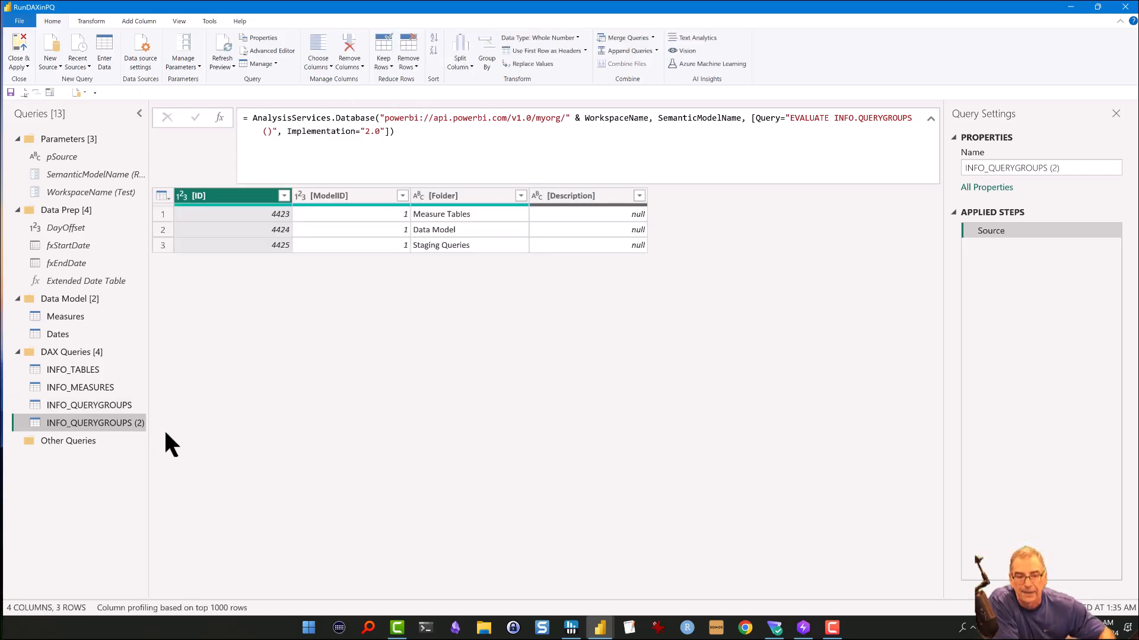
{"action": "mouse_move", "coordinate": [273, 489]}
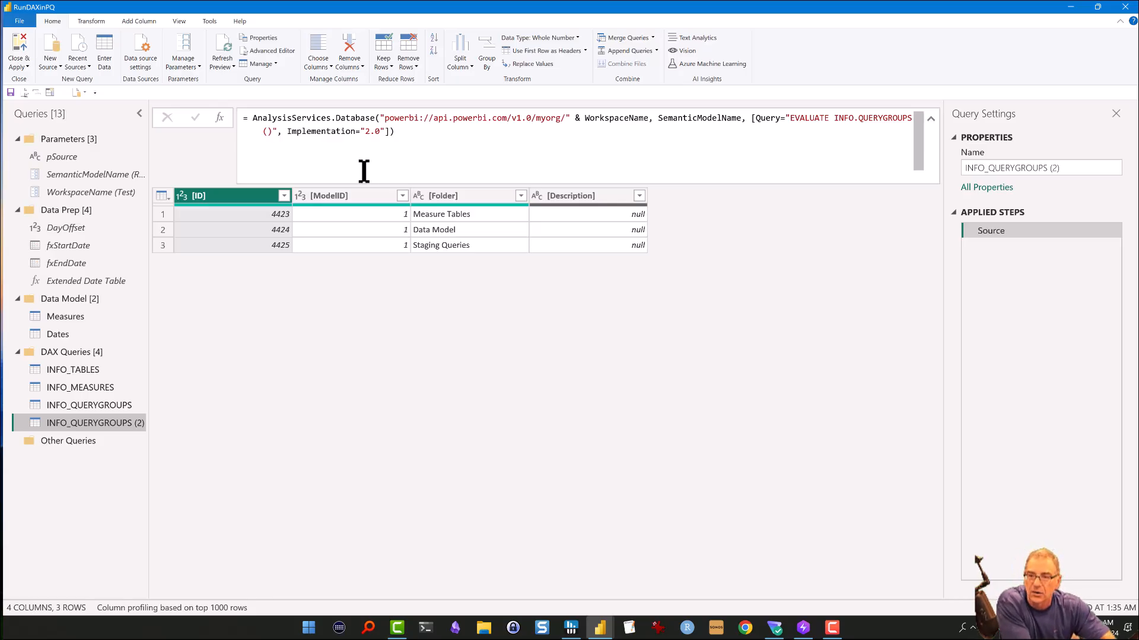
{"action": "mouse_move", "coordinate": [834, 121]}
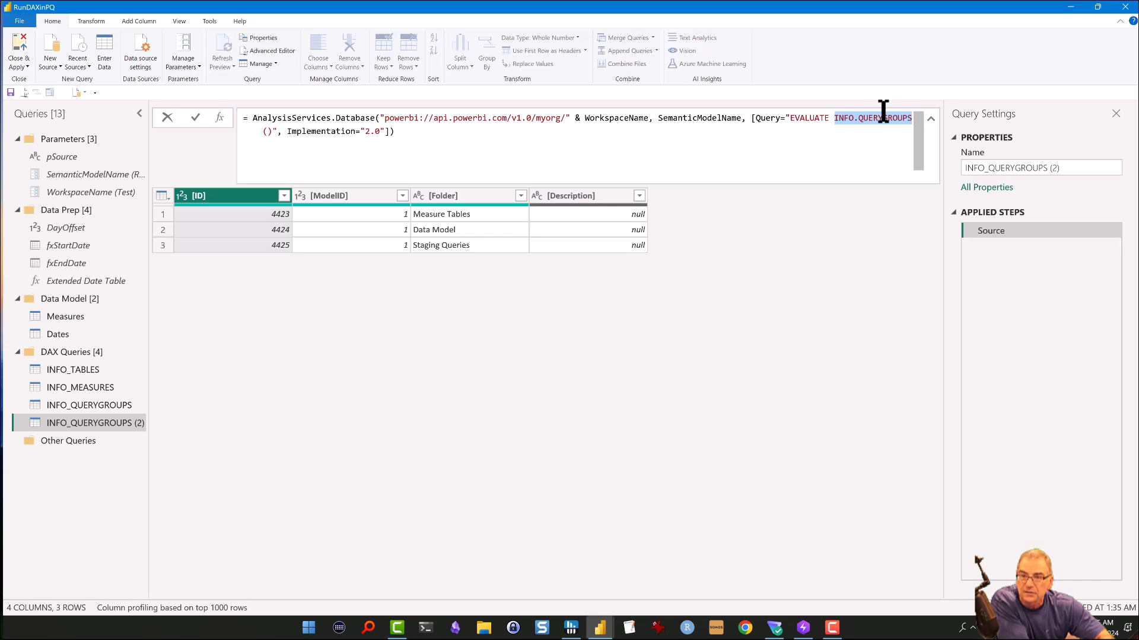
Change the copied query's formula to EVALUATE COLUMNSTATISTICS().
{"action": "type", "text": "COK"}
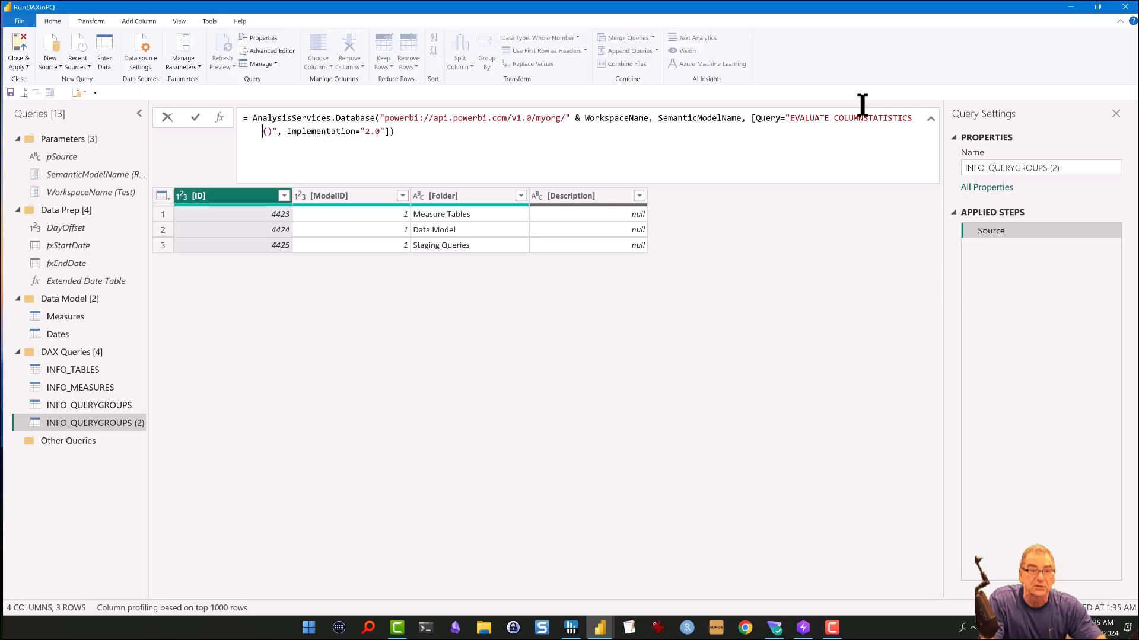
{"action": "mouse_move", "coordinate": [201, 403]}
{"action": "type", "text": "INFO_COLUMNSTATISTICS"}
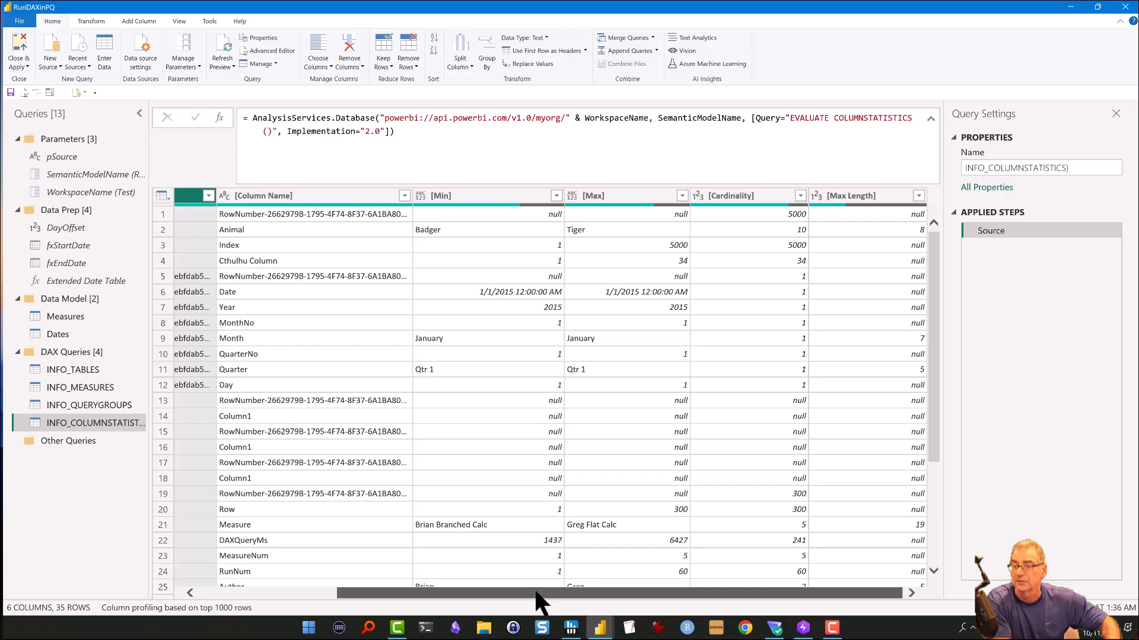
{"action": "mouse_move", "coordinate": [199, 473]}
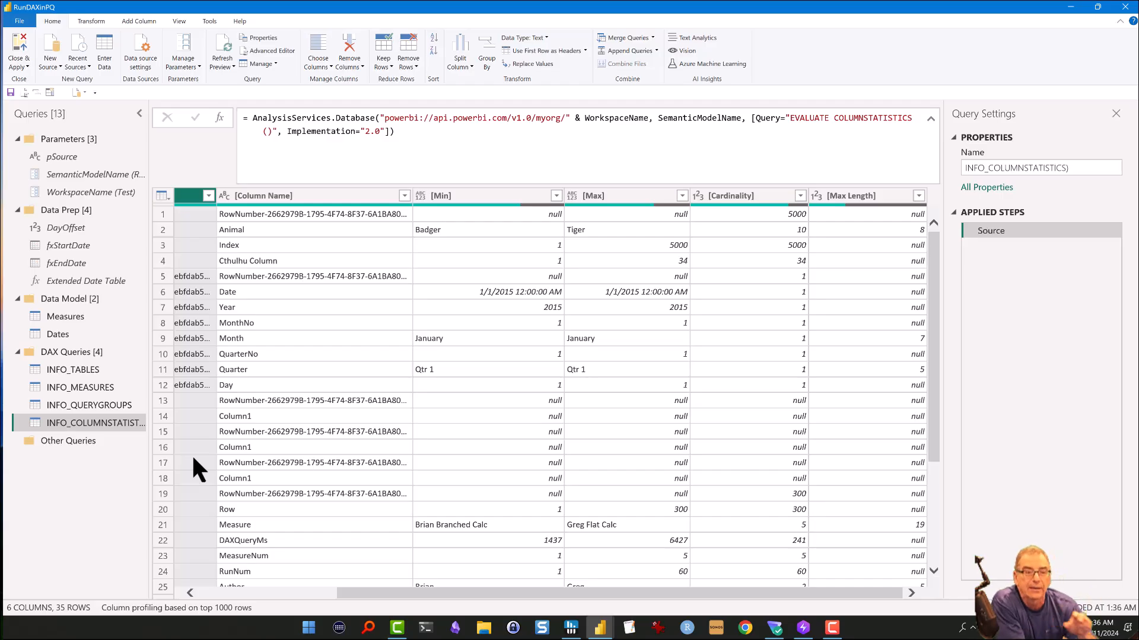
{"action": "mouse_move", "coordinate": [153, 449]}
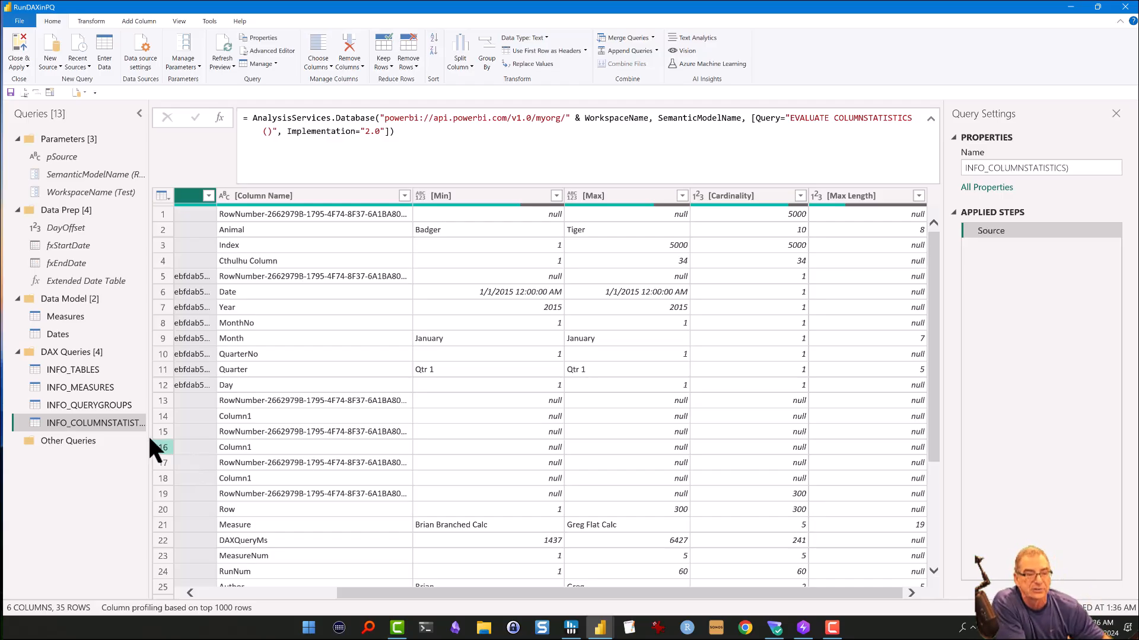
{"action": "mouse_move", "coordinate": [113, 427]}
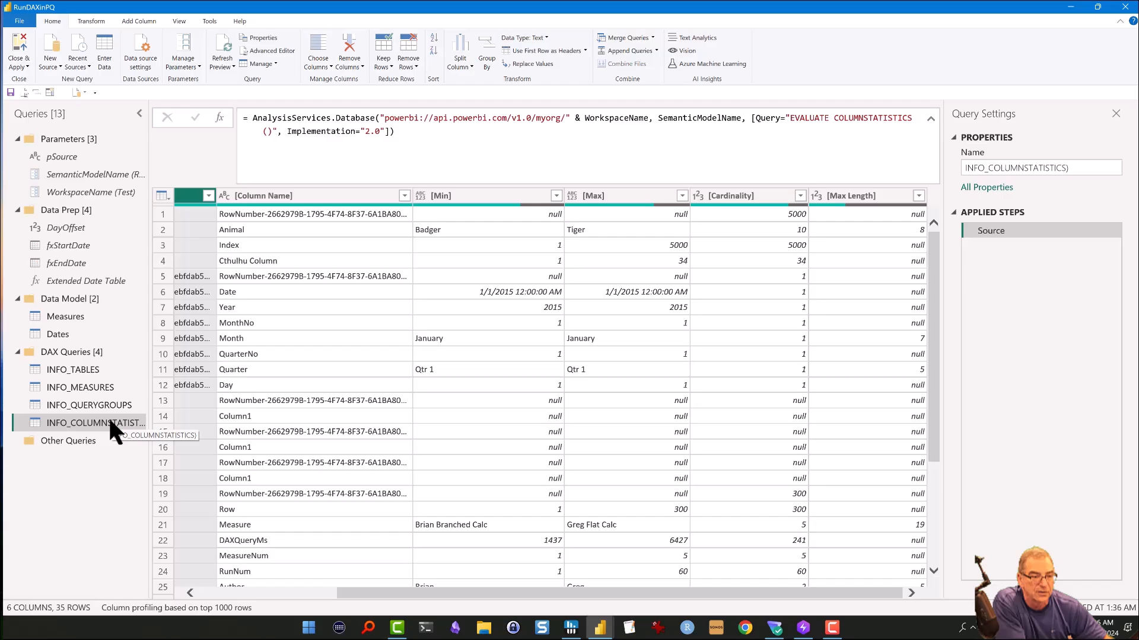
Duplicate INFO_COLUMNSTATISTICS and rename the copy NumRows.
{"action": "right_click", "coordinate": [95, 423]}
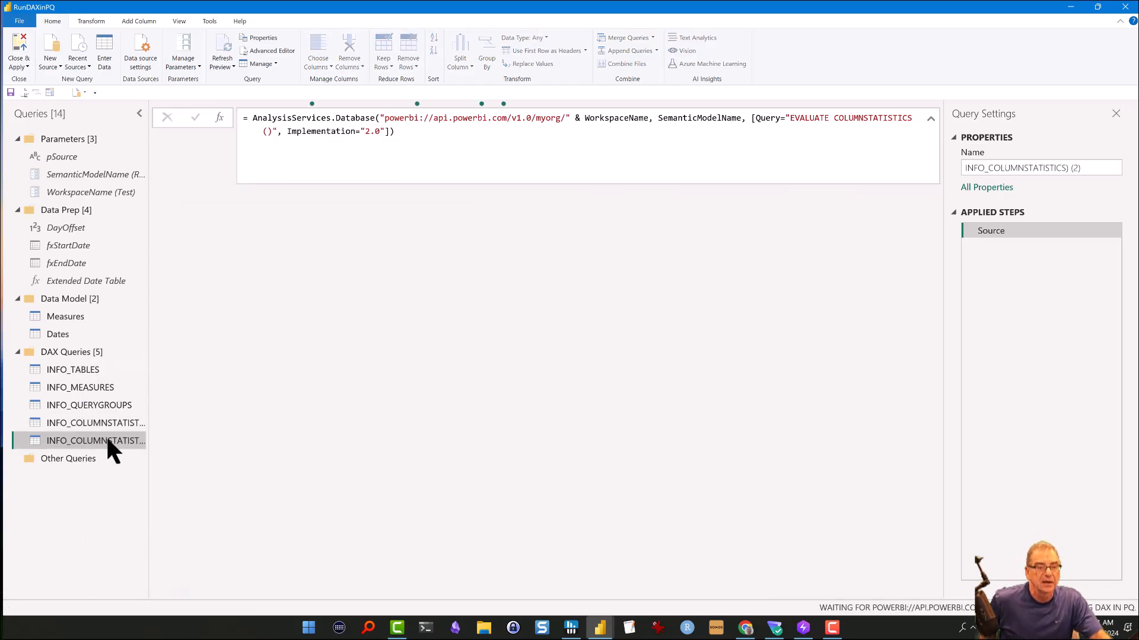
{"action": "left_click", "coordinate": [94, 441]}
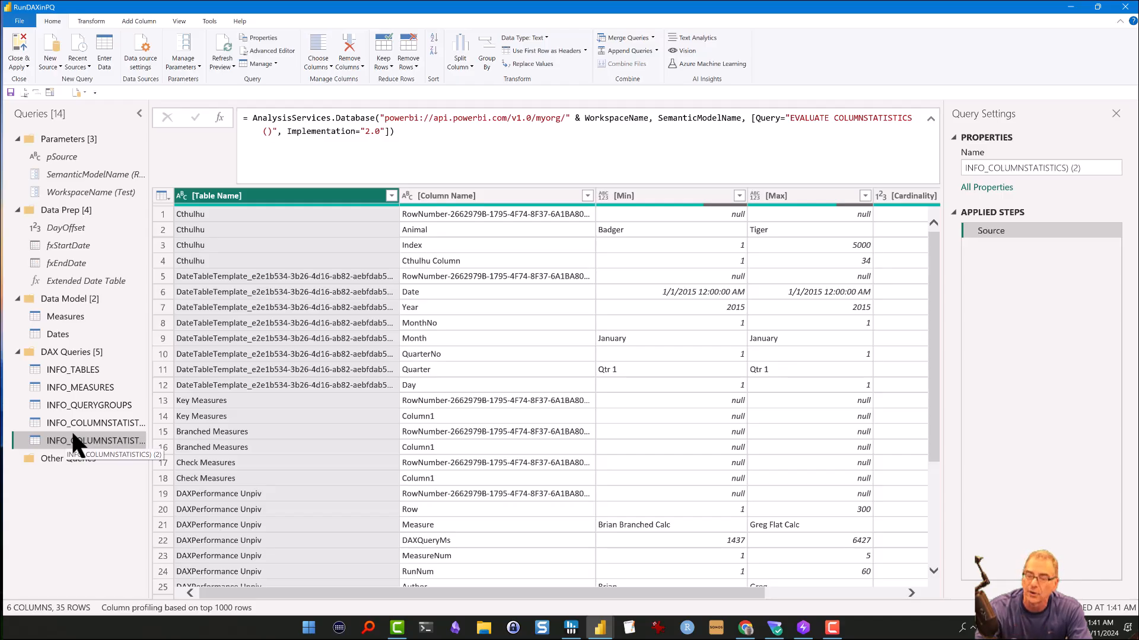
{"action": "double_click", "coordinate": [95, 441]}
{"action": "type", "text": "N"}
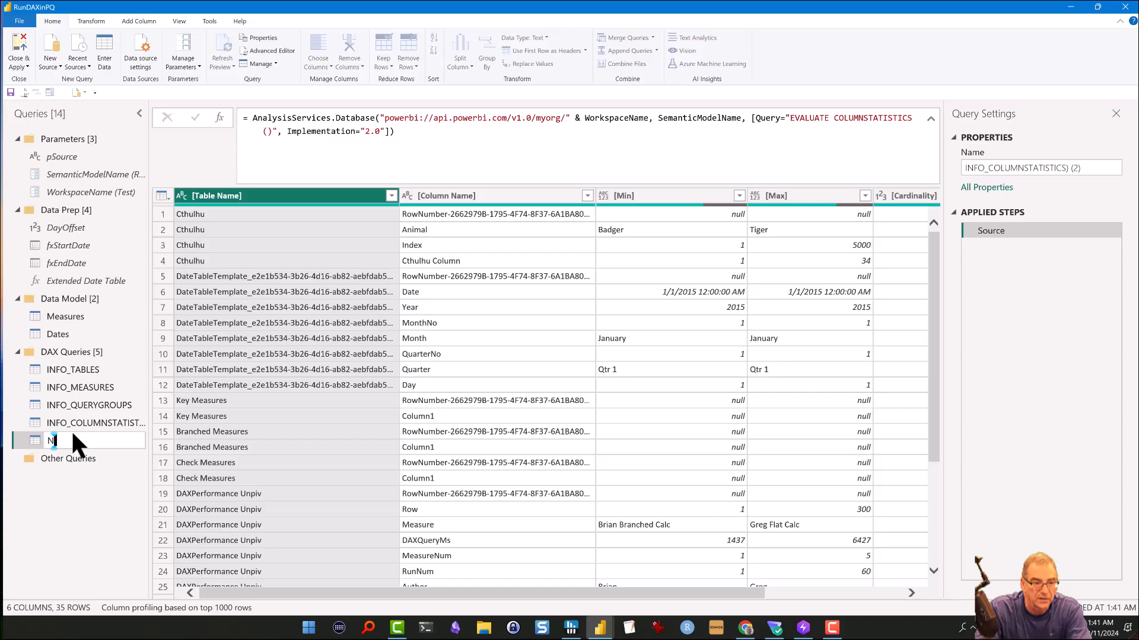
{"action": "type", "text": "umRows"}
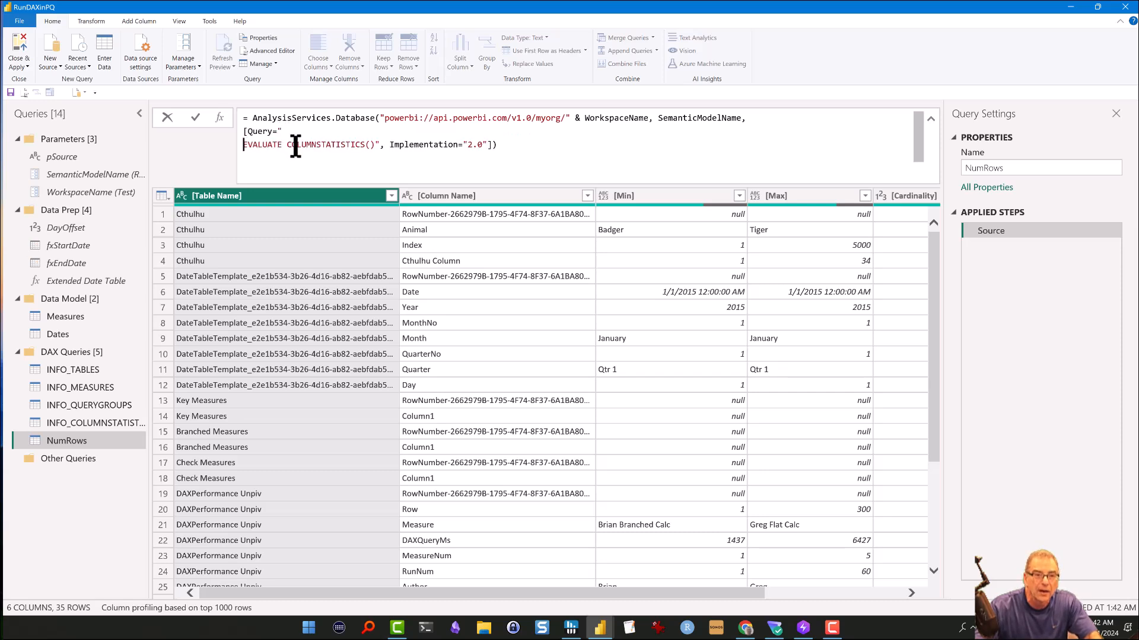
Replace COLUMNSTATISTICS() with VAR __NumRow = COUNTROWS( Welch_t_BHCorrAll ) RETURN {__NumRow}.
{"action": "double_click", "coordinate": [319, 145]}
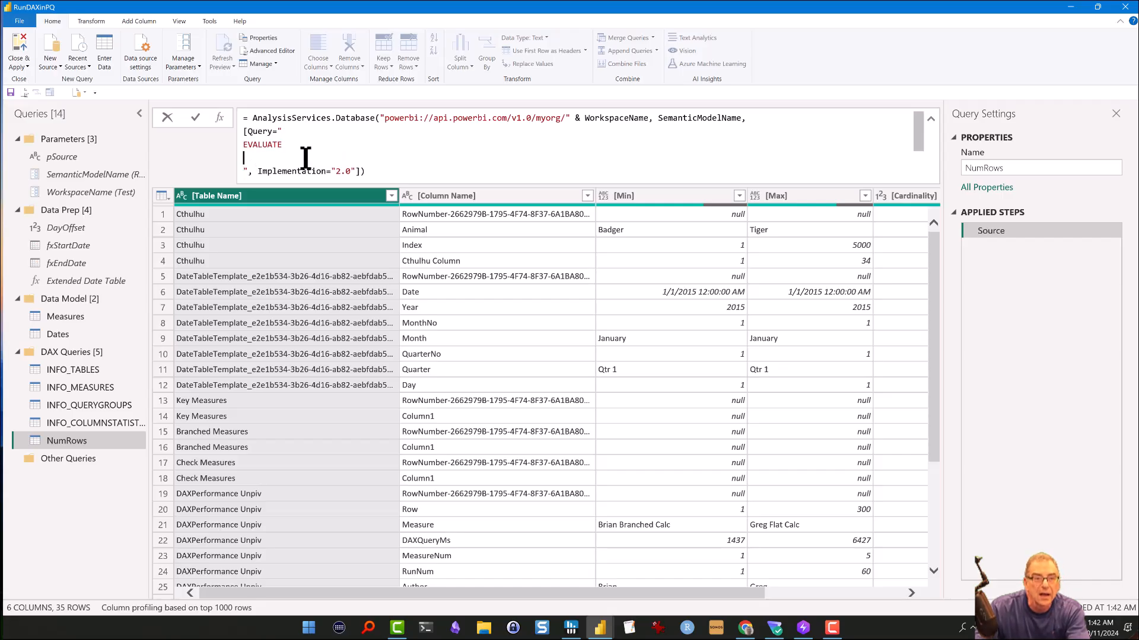
{"action": "type", "text": "v"}
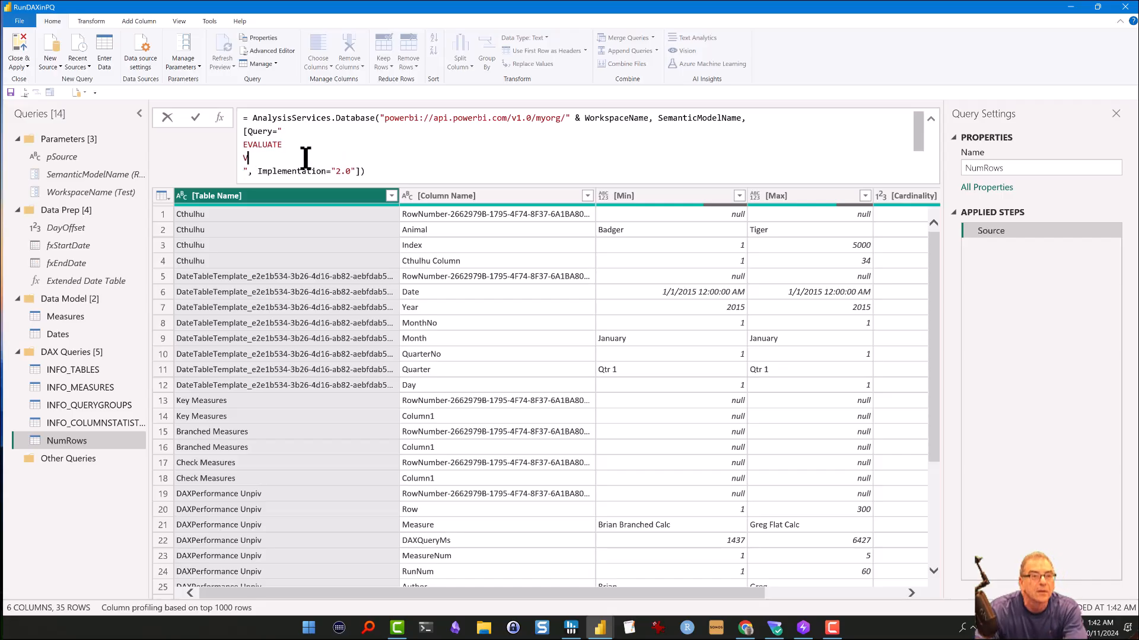
{"action": "type", "text": "AR __"}
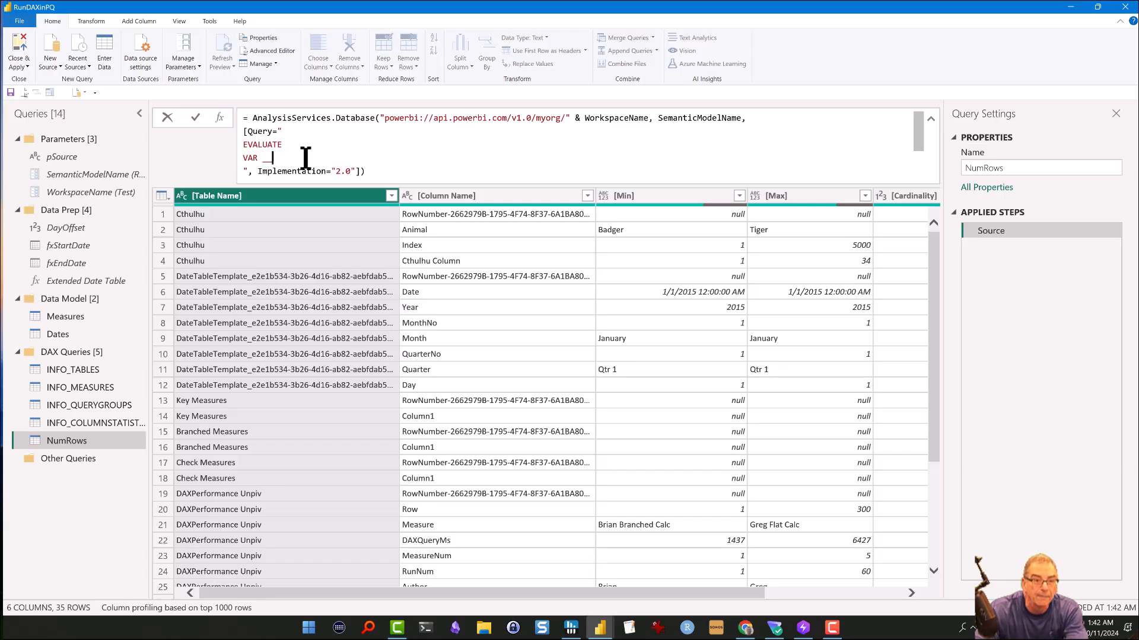
{"action": "type", "text": "NumR"}
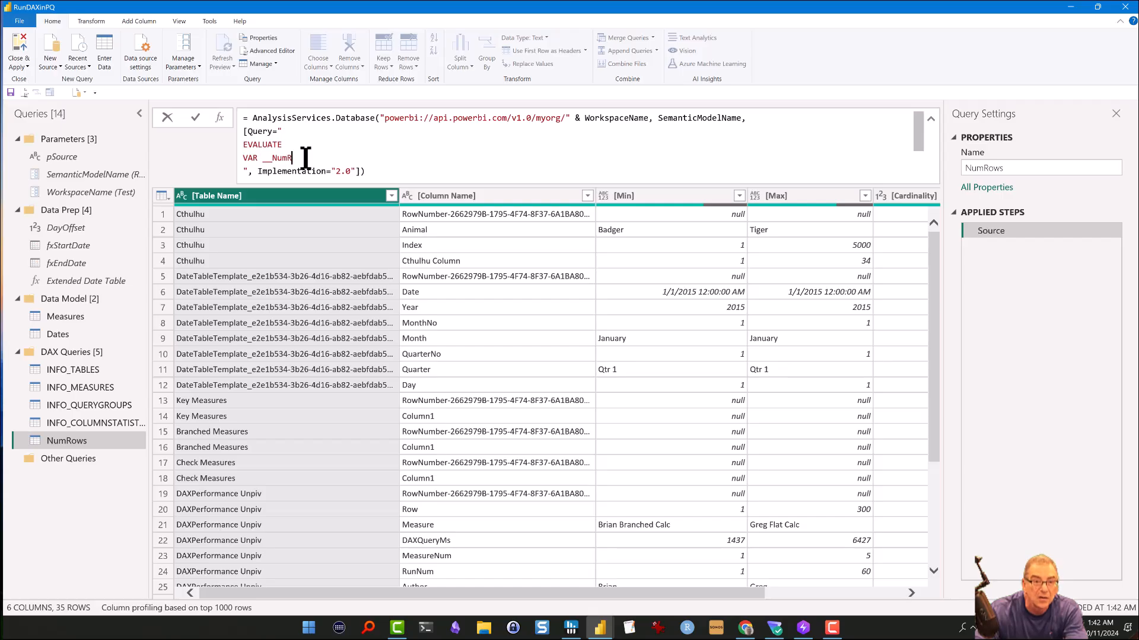
{"action": "type", "text": "ow"}
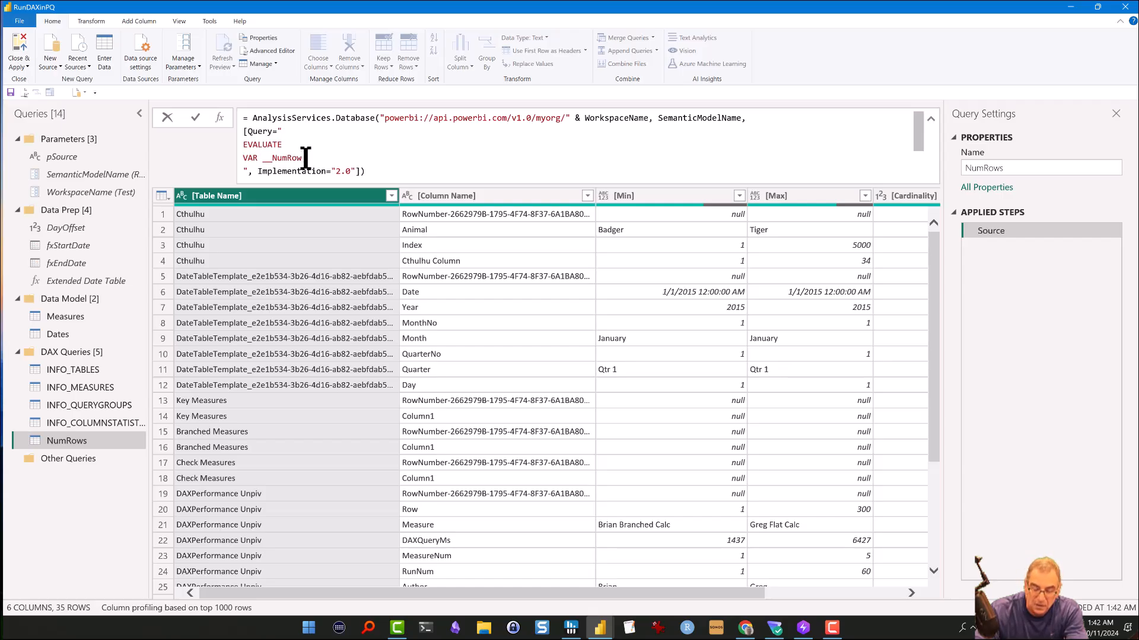
{"action": "type", "text": "CO"}
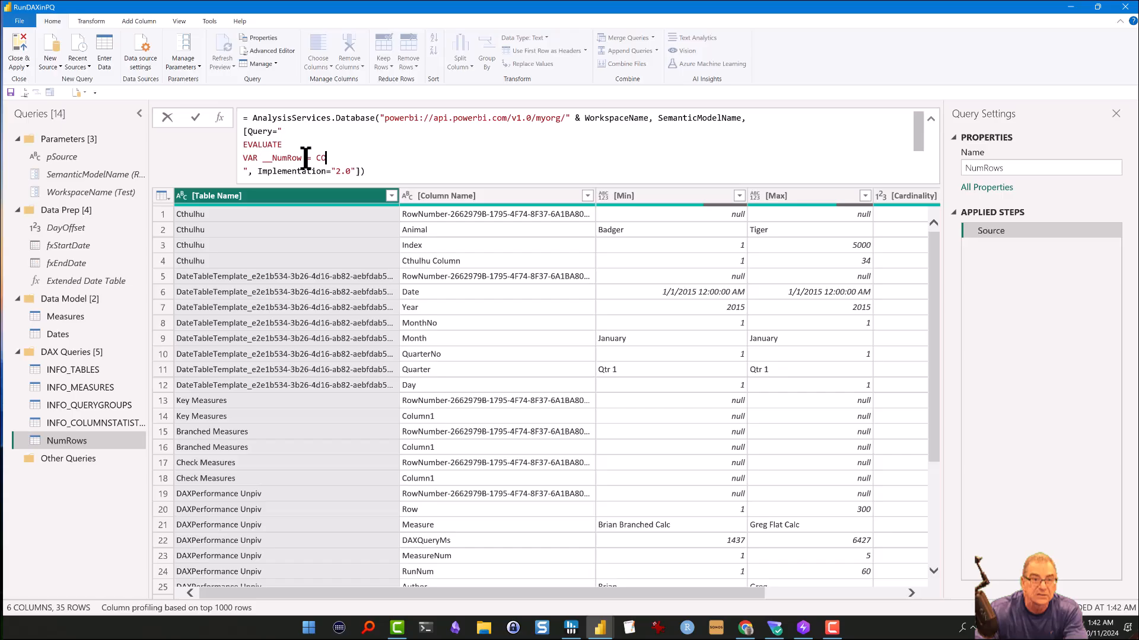
{"action": "type", "text": "OUNTROWS( Welch_t_BHCorrAll"}
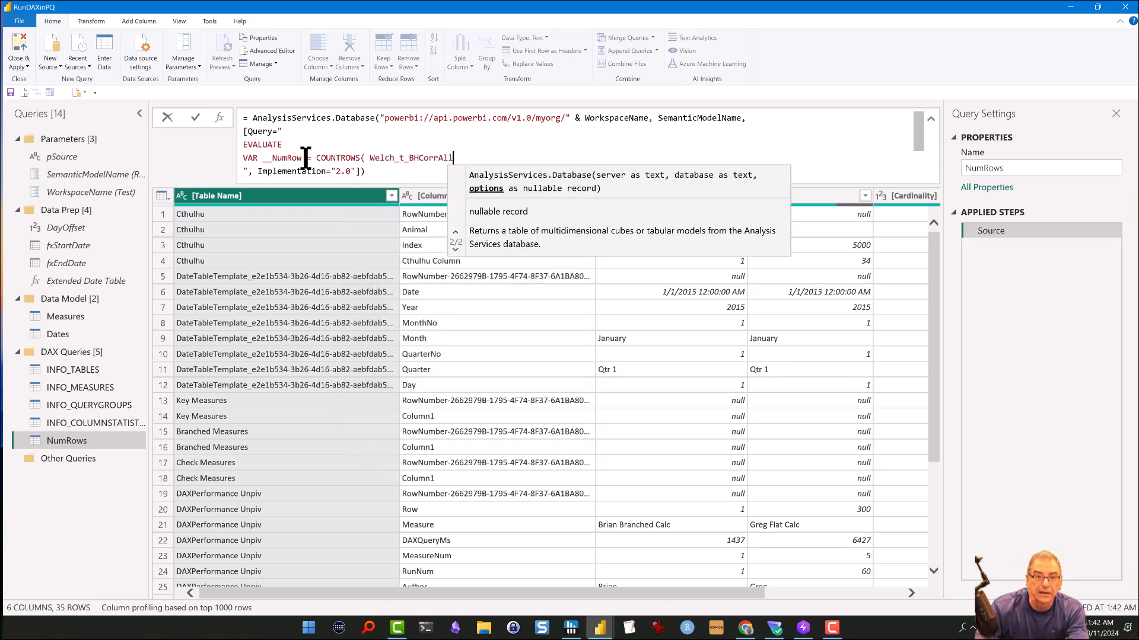
{"action": "type", "text": ")"}
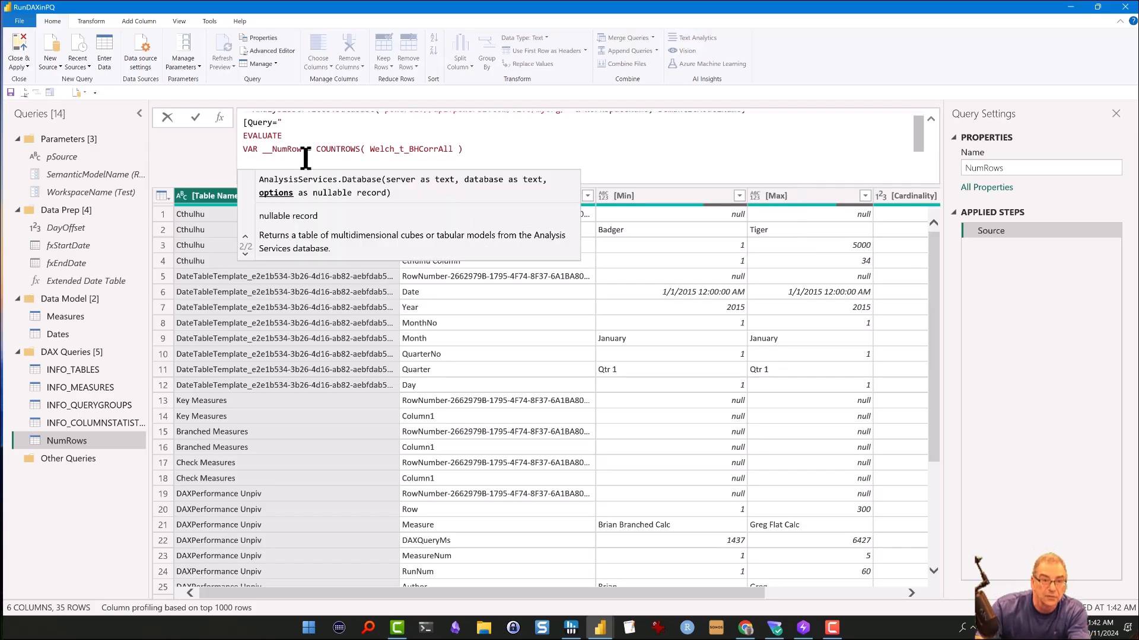
{"action": "type", "text": "RETURN"}
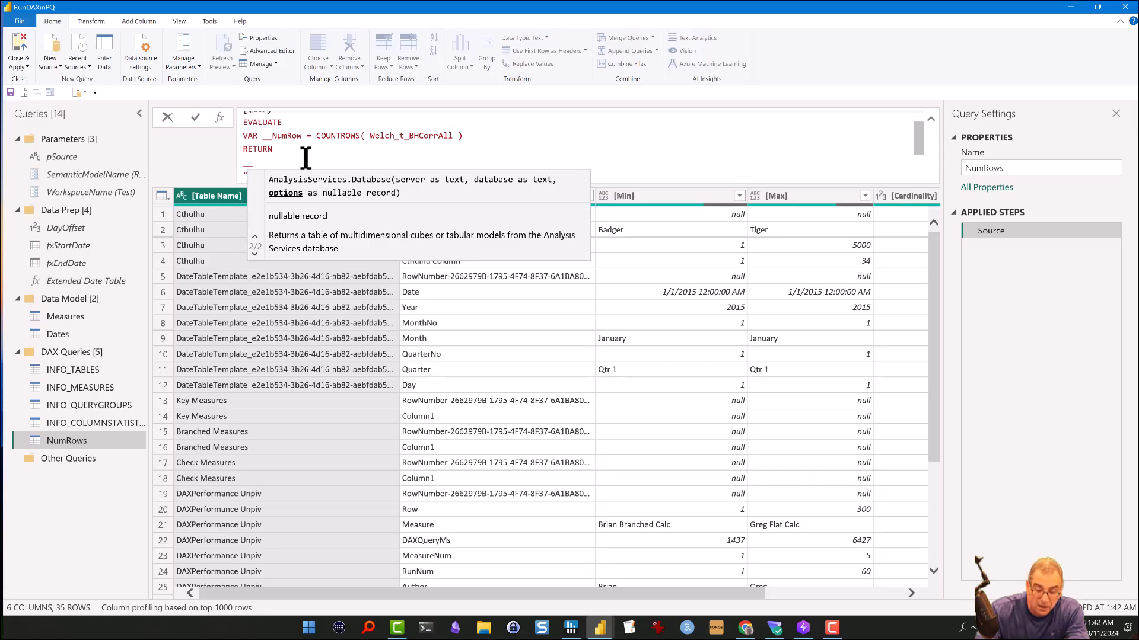
{"action": "type", "text": "__NumRow}\", Implementation=\"2.0\"])"}
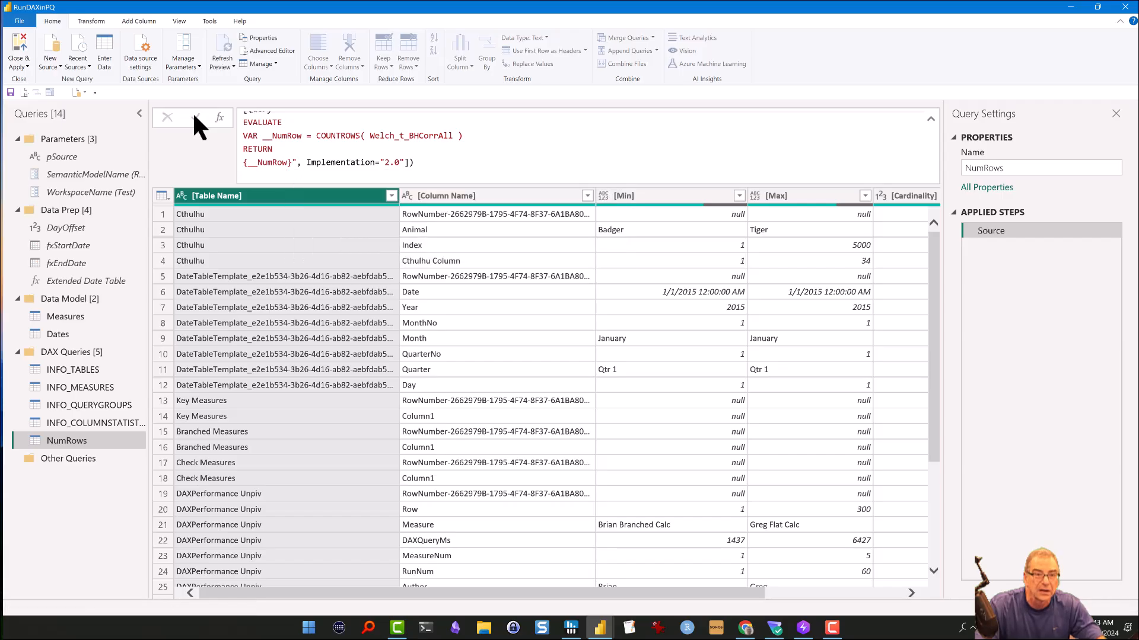
Commit the NumRows formula so it returns a single Value cell of 10.
{"action": "left_click", "coordinate": [267, 135]}
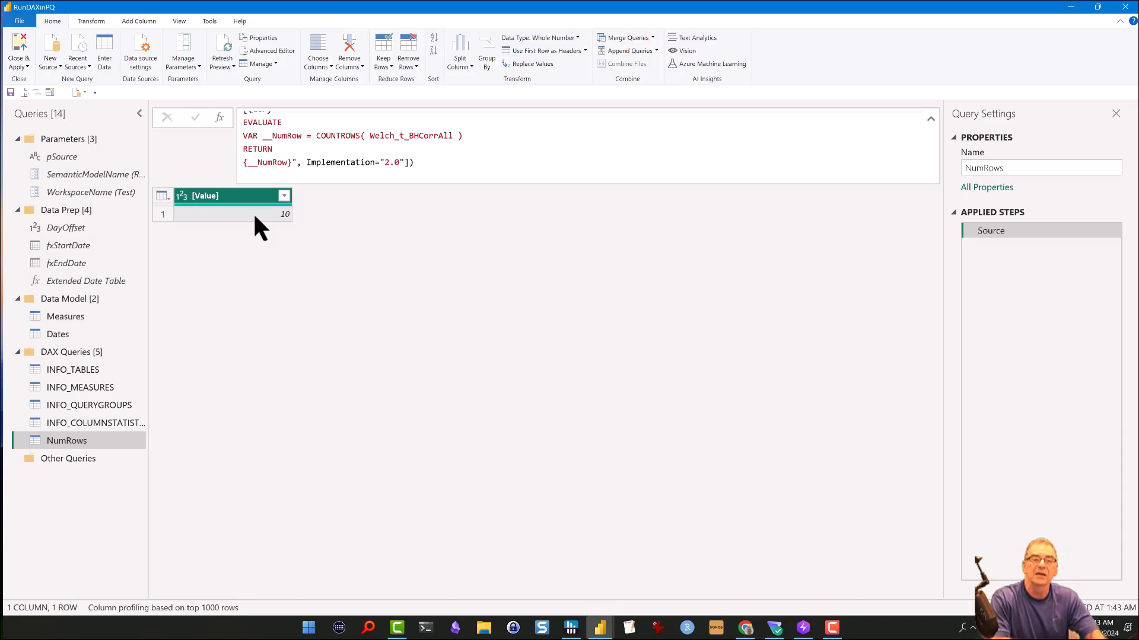
{"action": "mouse_move", "coordinate": [264, 327]}
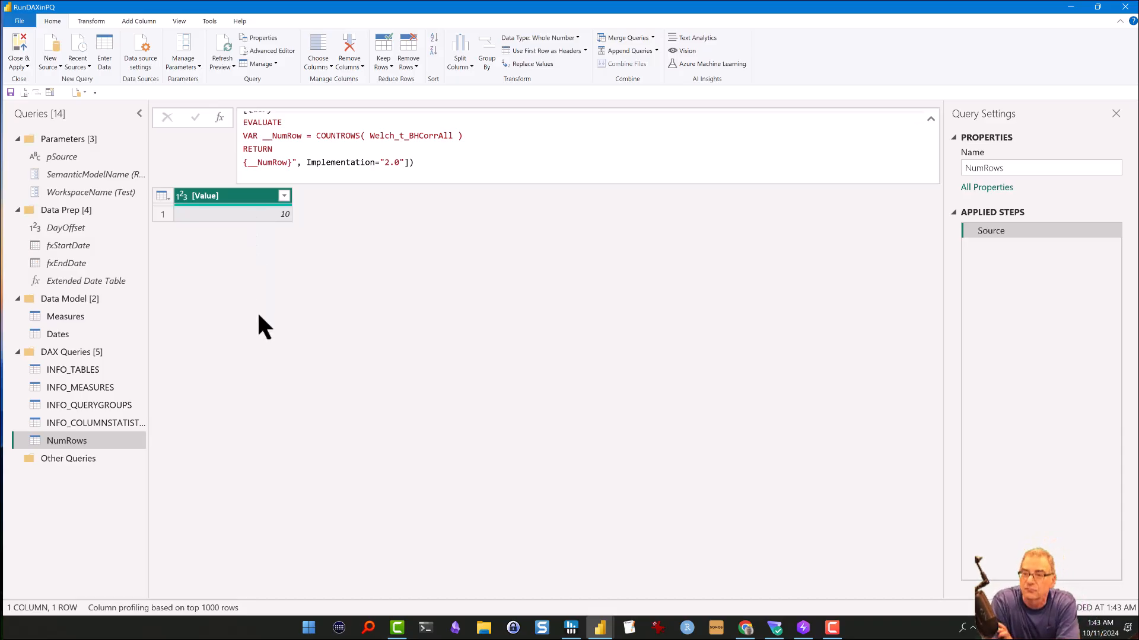